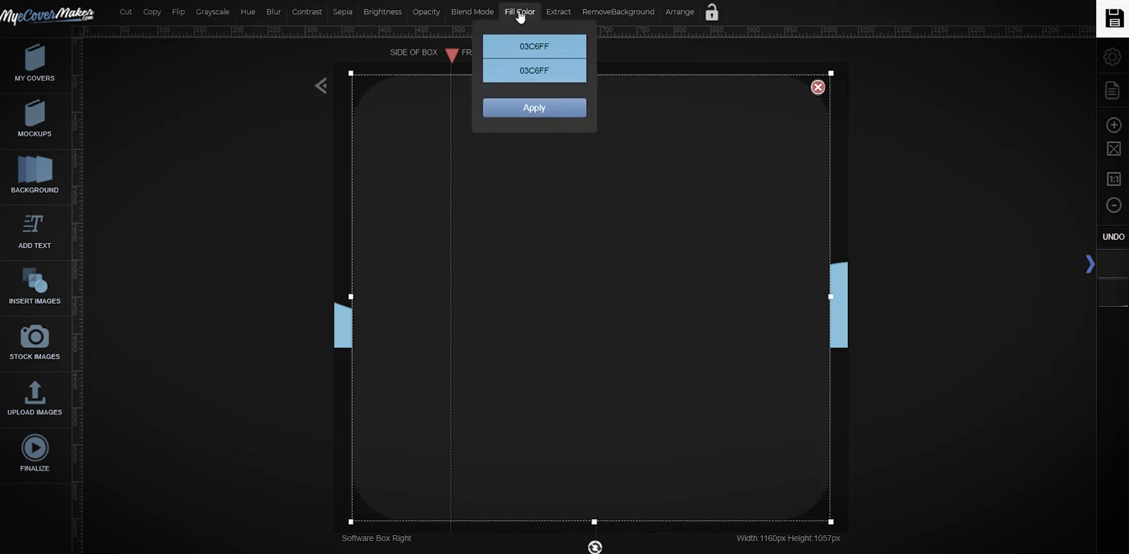
Step: Apply the 03C6FF blue fill to the rounded shape and open the dashboard
{"action": "left_click", "coordinate": [534, 107]}
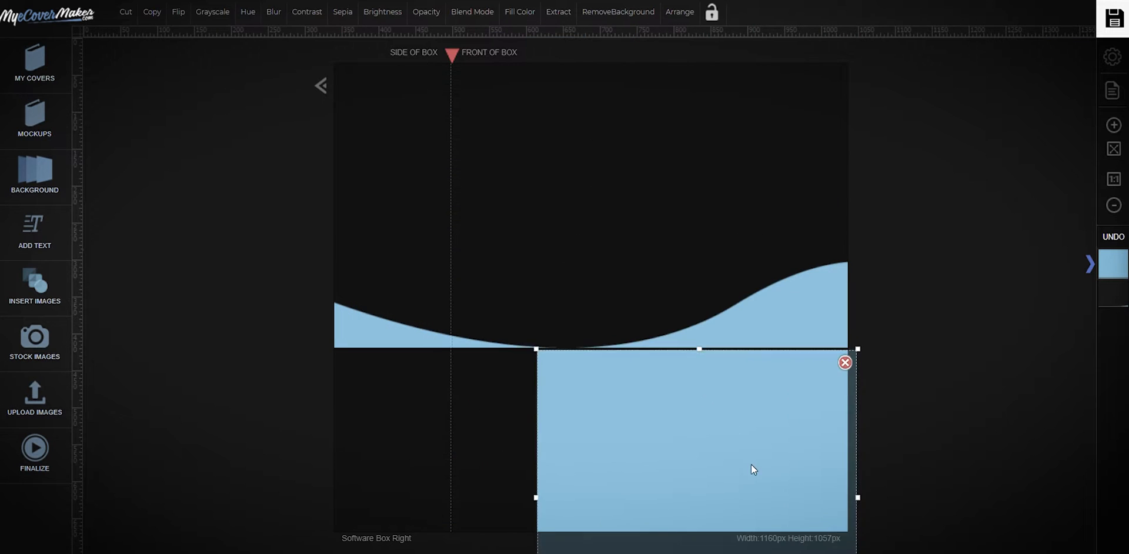
{"action": "left_click", "coordinate": [34, 343]}
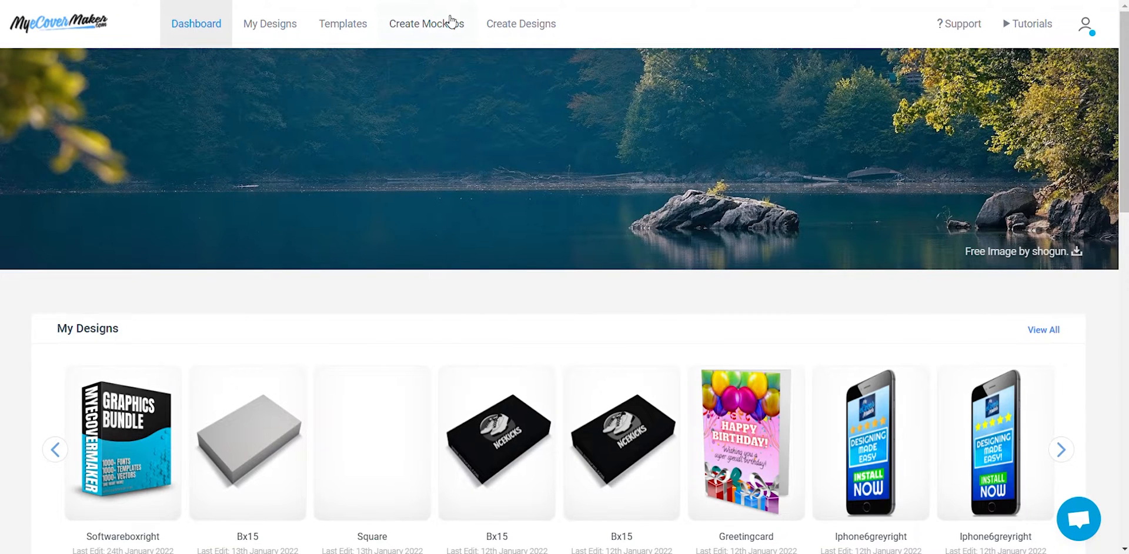
Step: Start a new Software Box Right mockup from the Create Mockups catalogue
{"action": "left_click", "coordinate": [426, 24]}
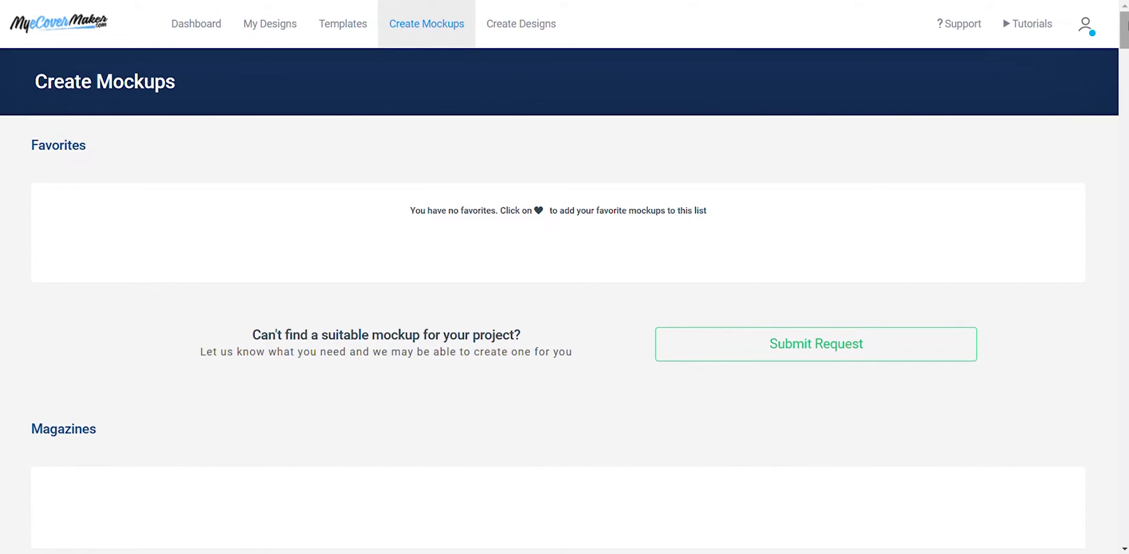
{"action": "scroll", "scroll_direction": "down", "scroll_amount": 3}
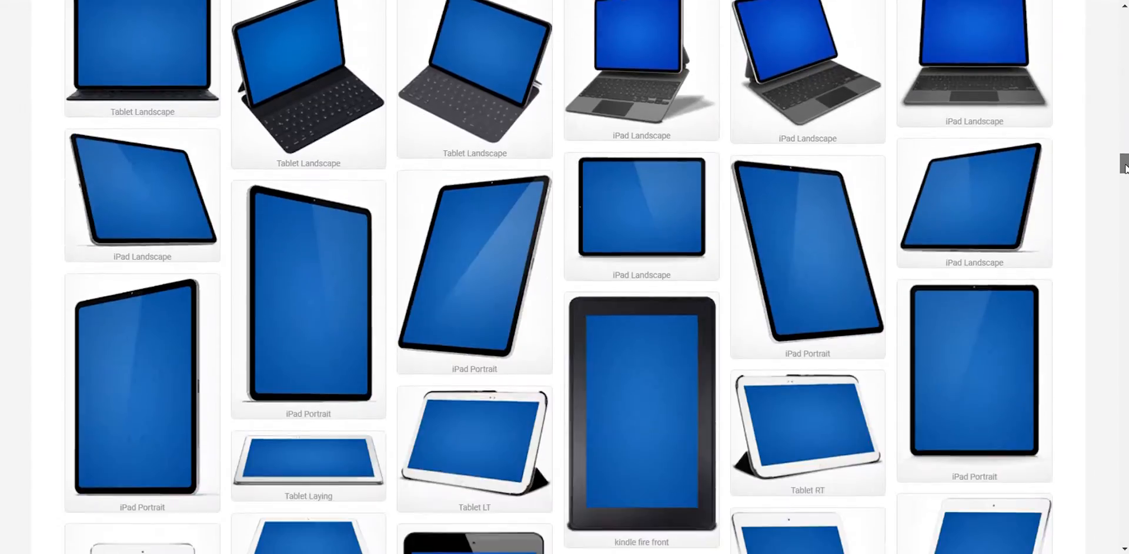
{"action": "scroll", "scroll_direction": "down", "scroll_amount": 3}
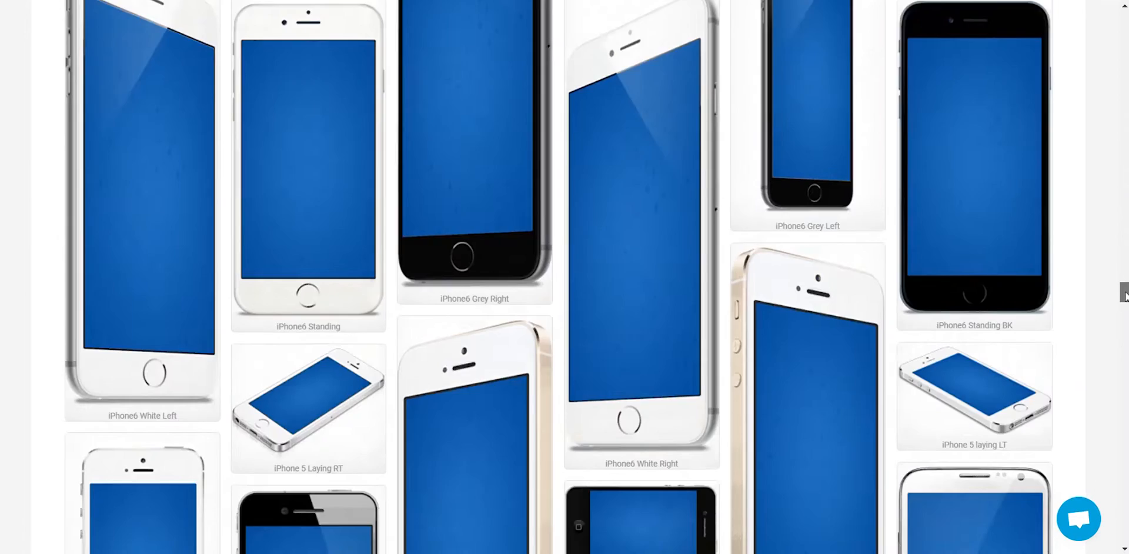
{"action": "scroll", "scroll_direction": "down", "scroll_amount": 3}
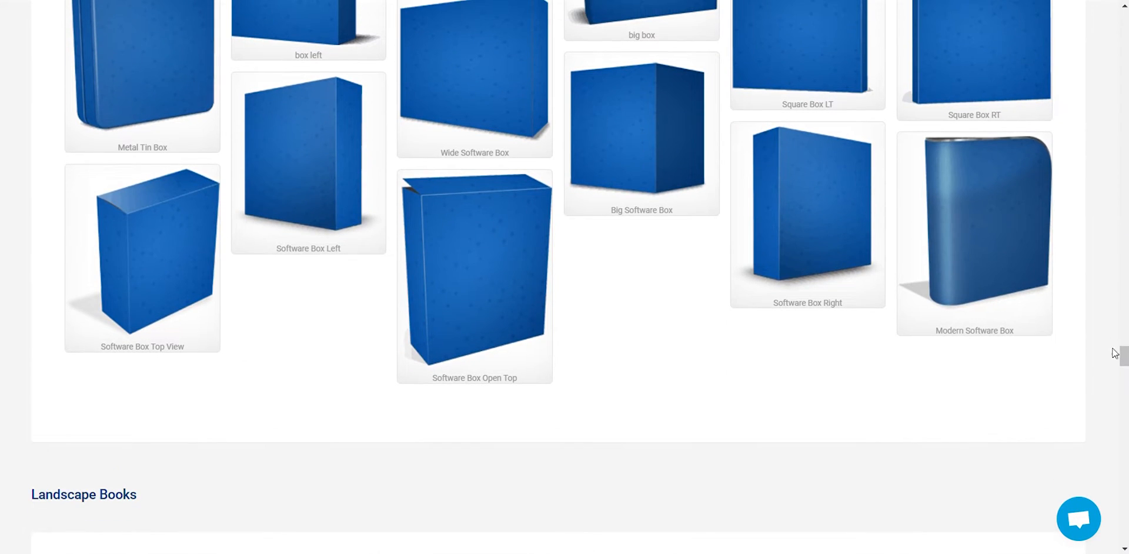
{"action": "left_click", "coordinate": [807, 216]}
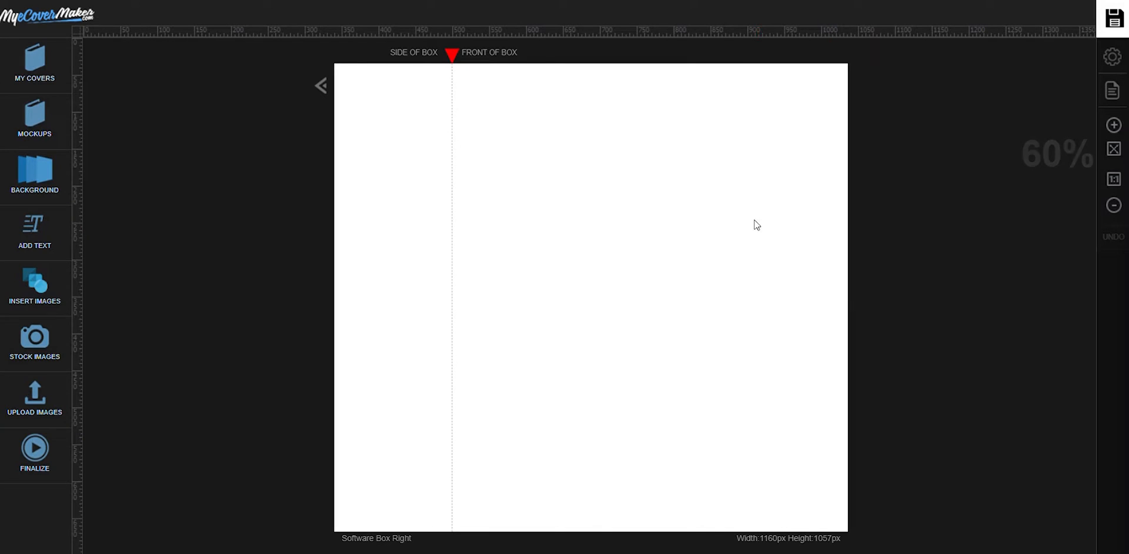
Step: Make the box background black and insert the wave shape from the Shapes collection
{"action": "left_click", "coordinate": [34, 173]}
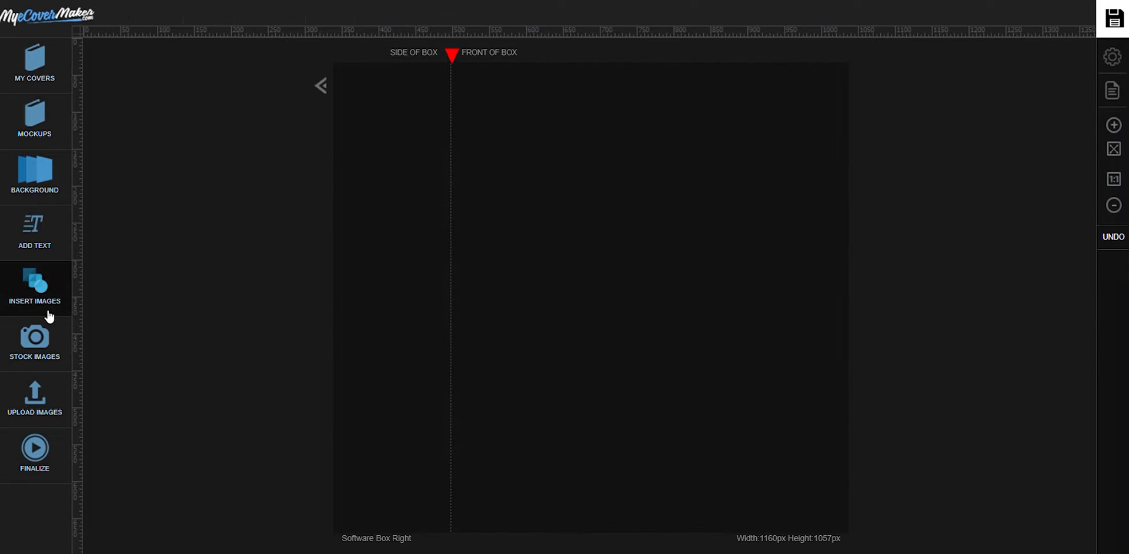
{"action": "left_click", "coordinate": [34, 288]}
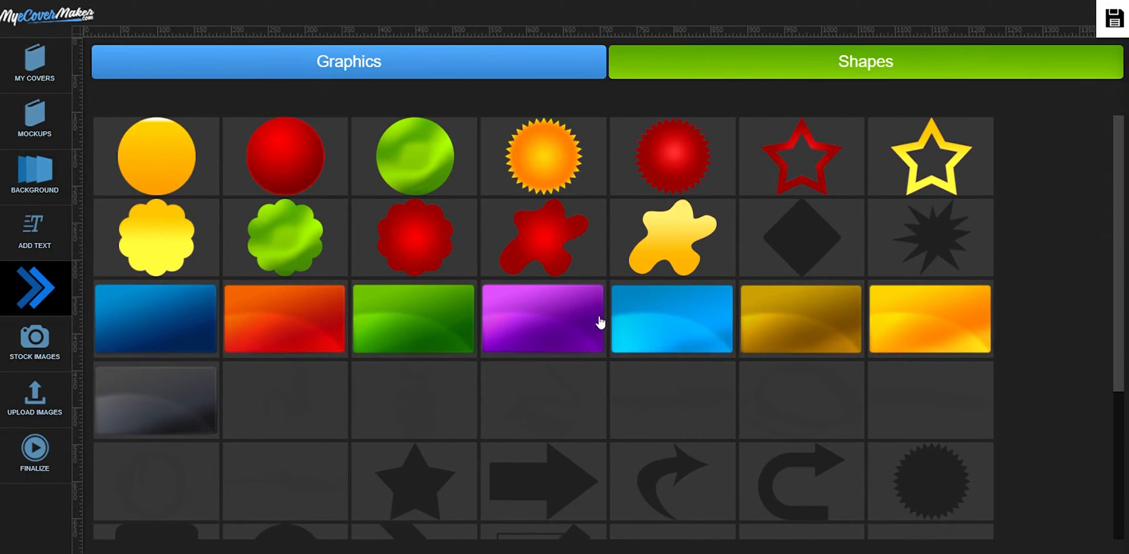
{"action": "scroll", "scroll_direction": "down", "scroll_amount": 3}
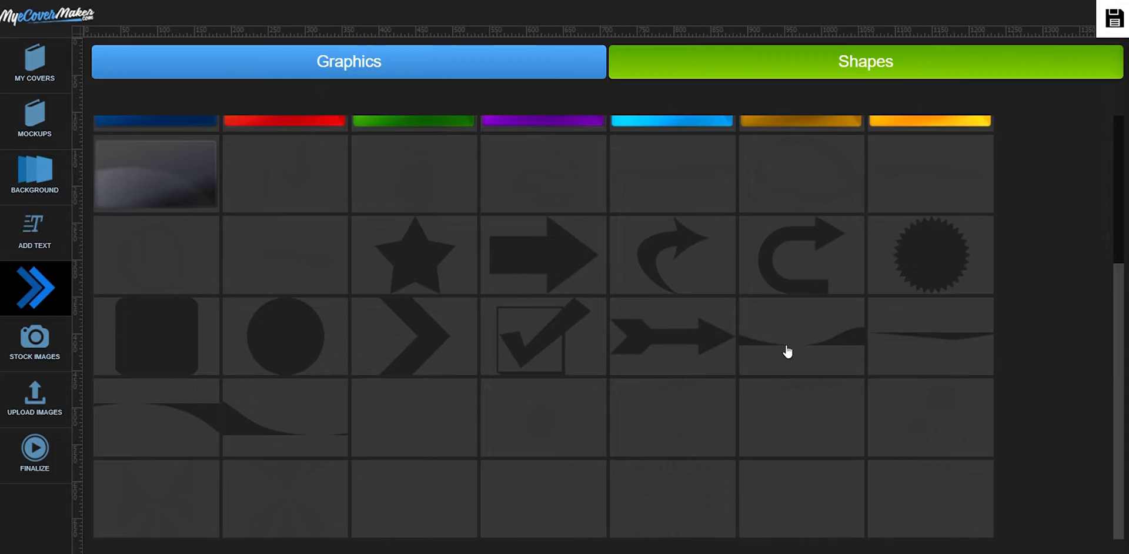
{"action": "left_click", "coordinate": [801, 336]}
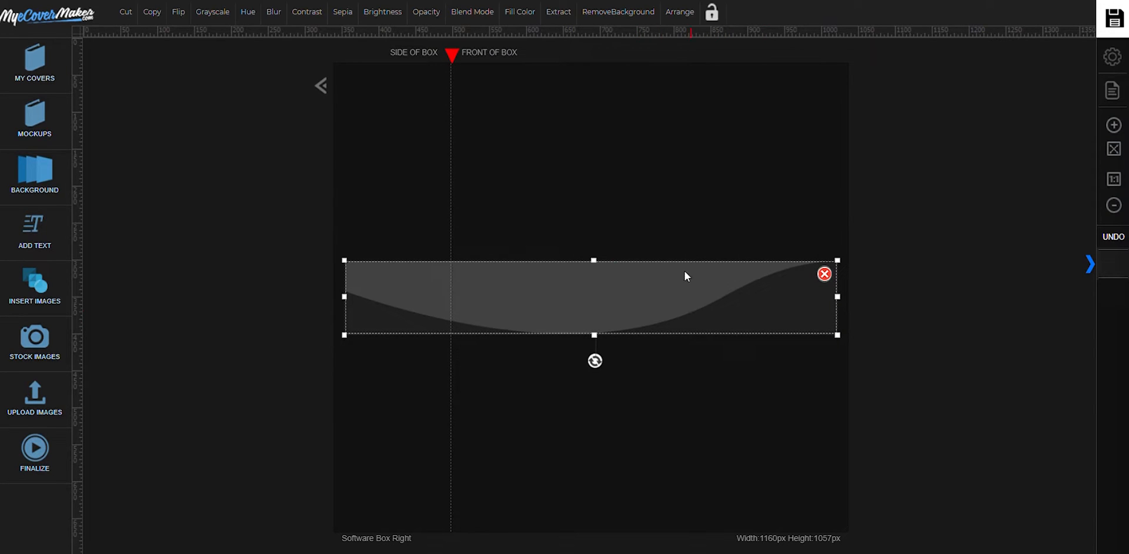
Step: Fill the wave with bright blue 03C6FF and stretch it across the full box width
{"action": "left_click", "coordinate": [519, 12]}
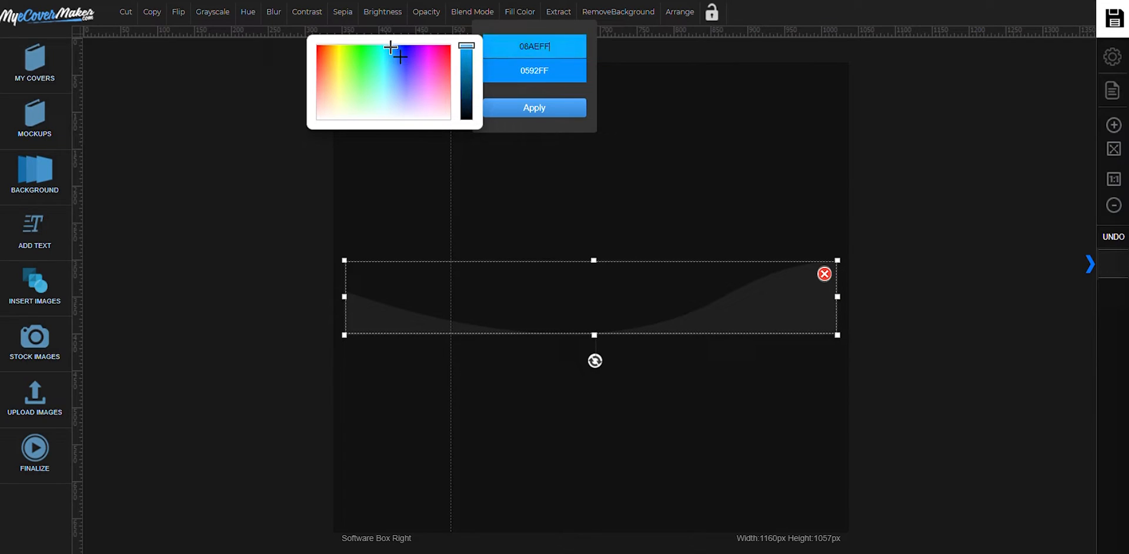
{"action": "left_click", "coordinate": [534, 107]}
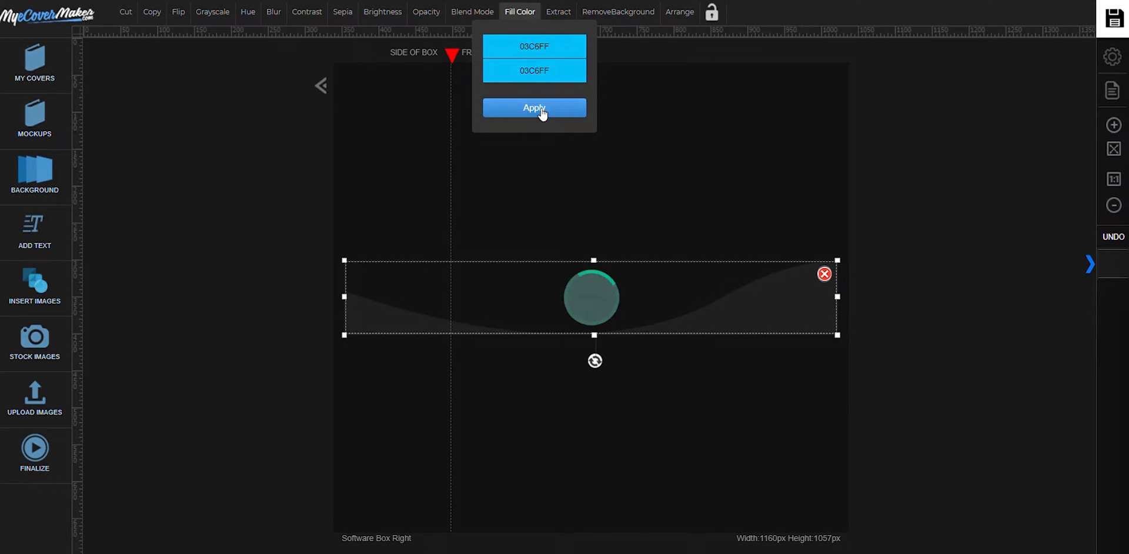
{"action": "left_click", "coordinate": [534, 109]}
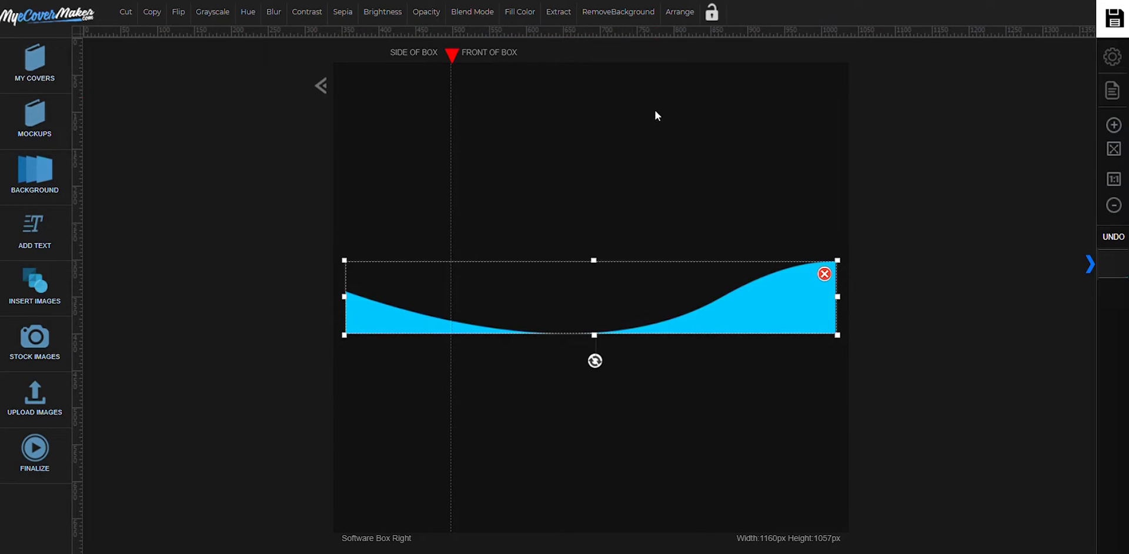
{"action": "left_click_drag", "start_coordinate": [837, 297], "coordinate": [865, 297]}
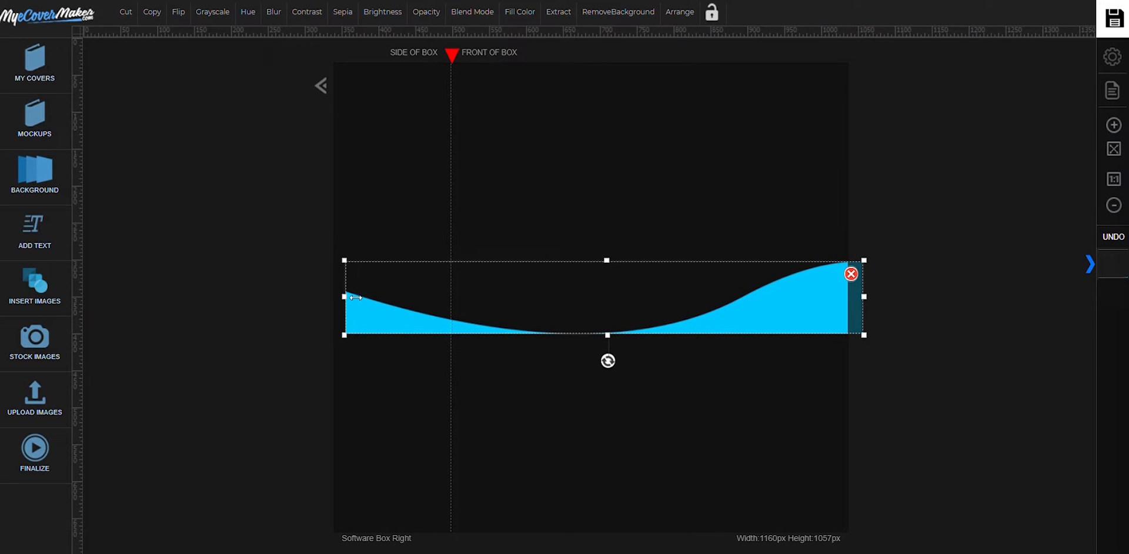
{"action": "left_click_drag", "start_coordinate": [344, 297], "coordinate": [320, 297]}
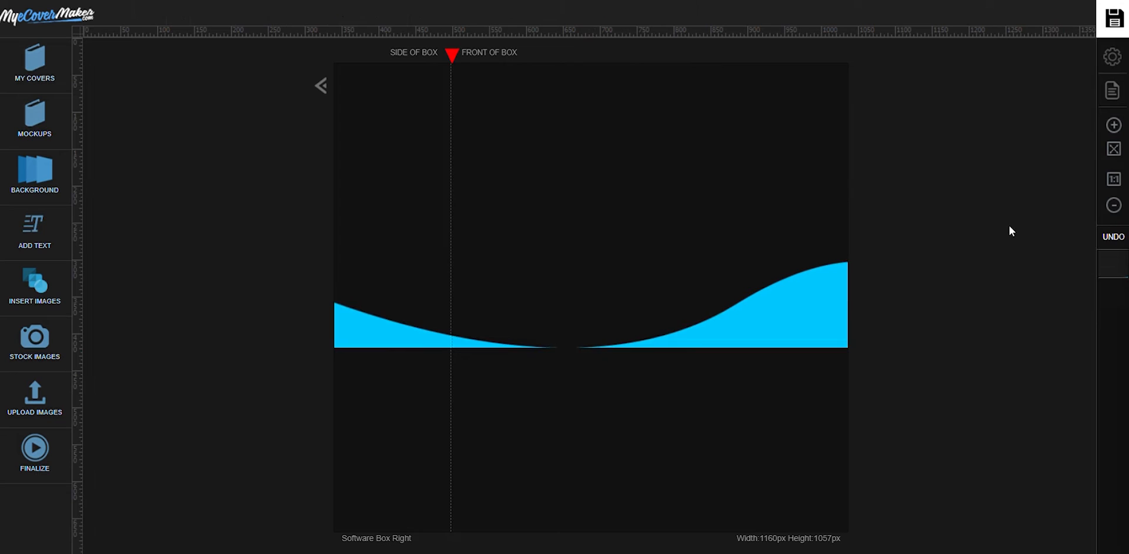
Step: Insert the rounded square shape and fill it with bright blue 03C6FF
{"action": "left_click", "coordinate": [34, 288]}
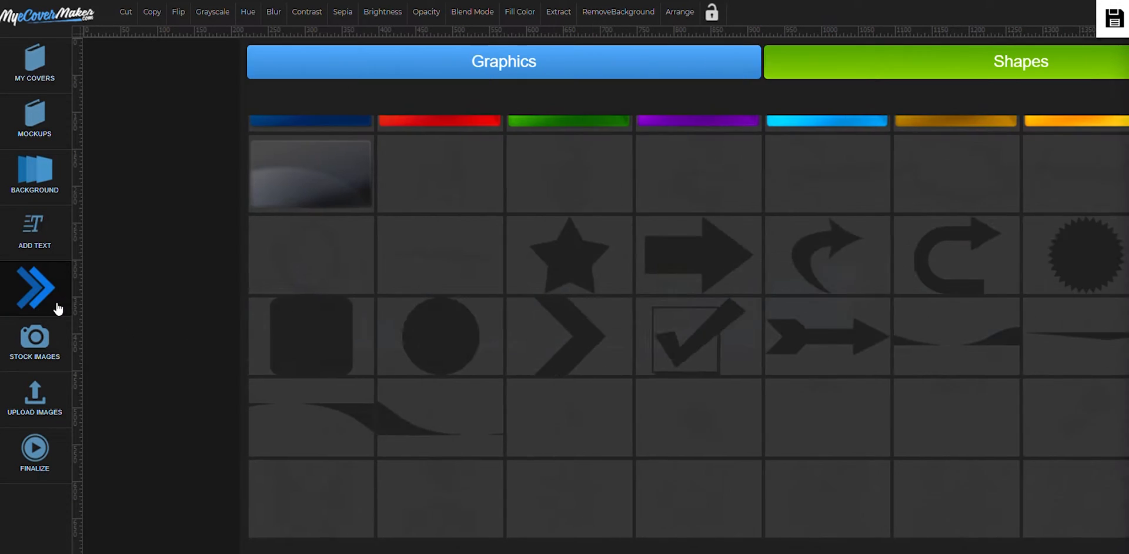
{"action": "left_click", "coordinate": [34, 288]}
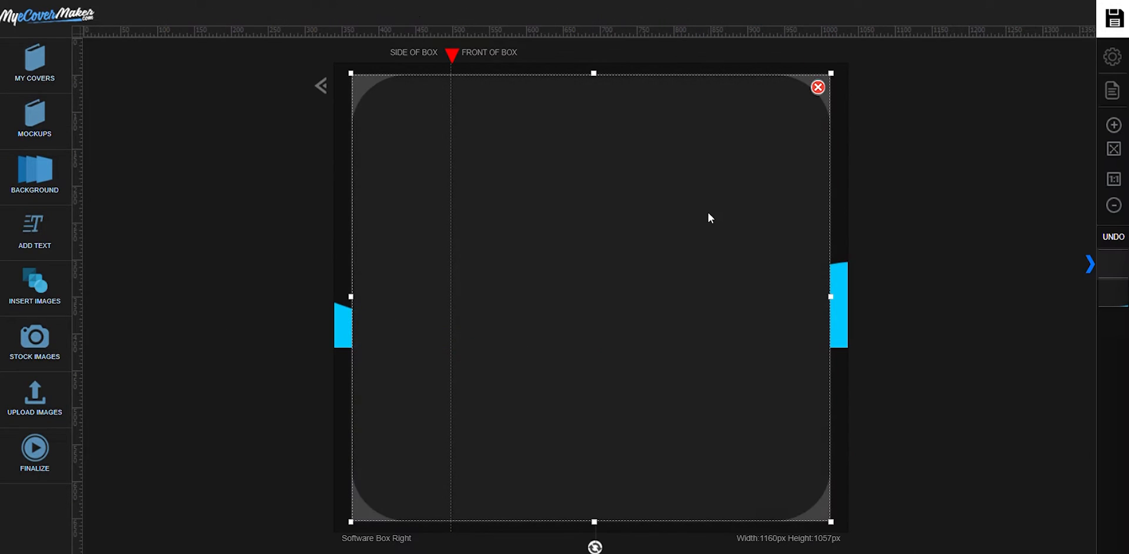
{"action": "left_click", "coordinate": [519, 11]}
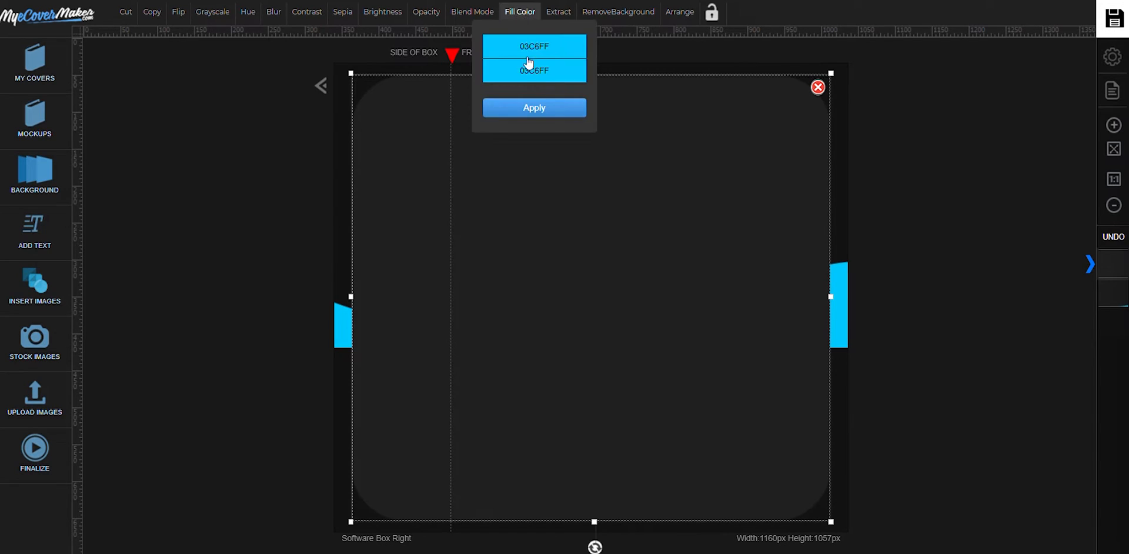
{"action": "left_click", "coordinate": [534, 107]}
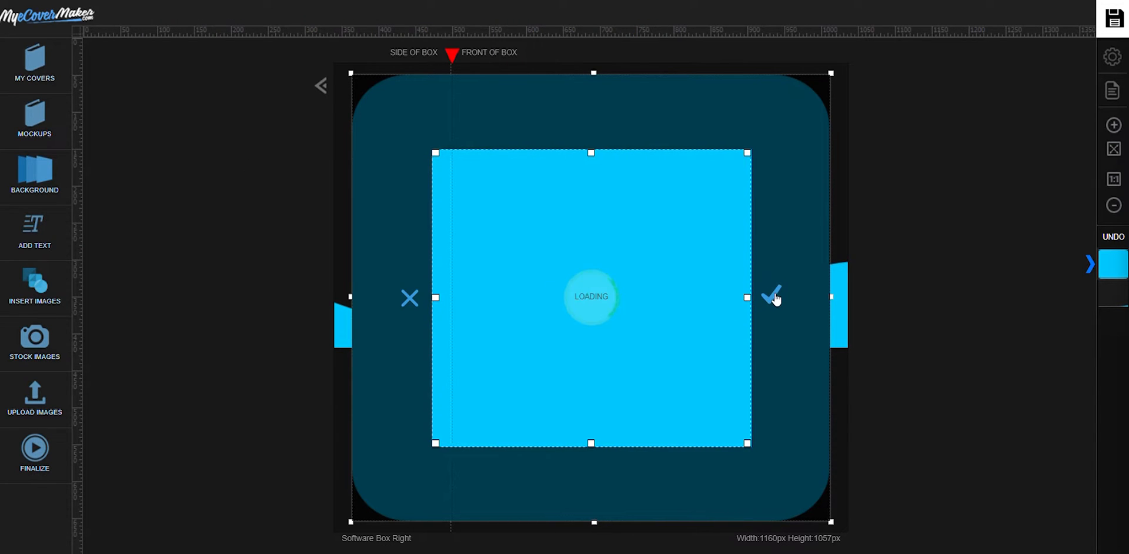
Step: Confirm the crop and resize the blue square to cover the lower box beneath the wave
{"action": "left_click", "coordinate": [772, 298]}
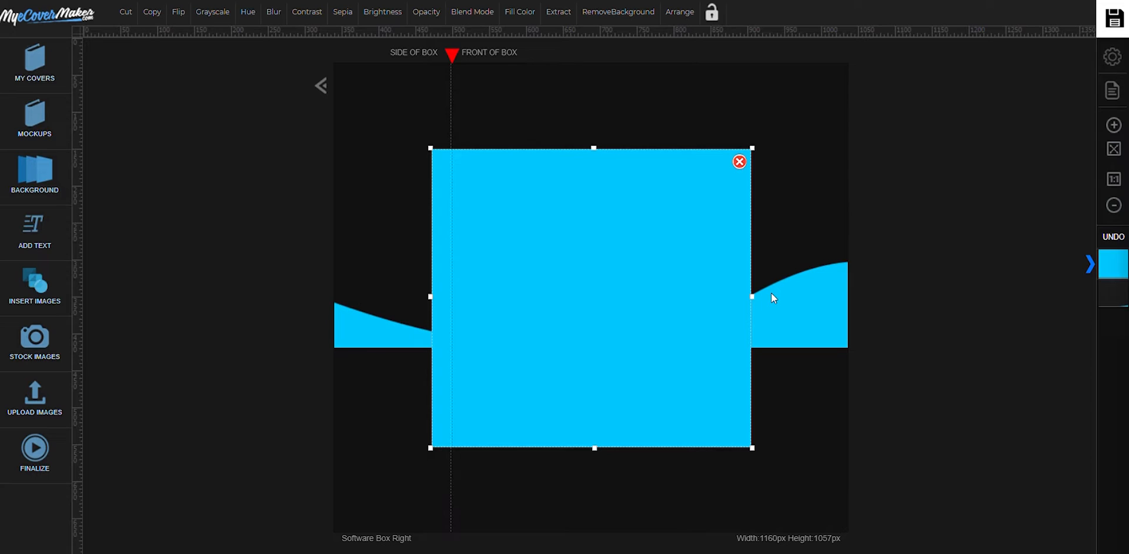
{"action": "left_click_drag", "start_coordinate": [592, 298], "coordinate": [689, 357]}
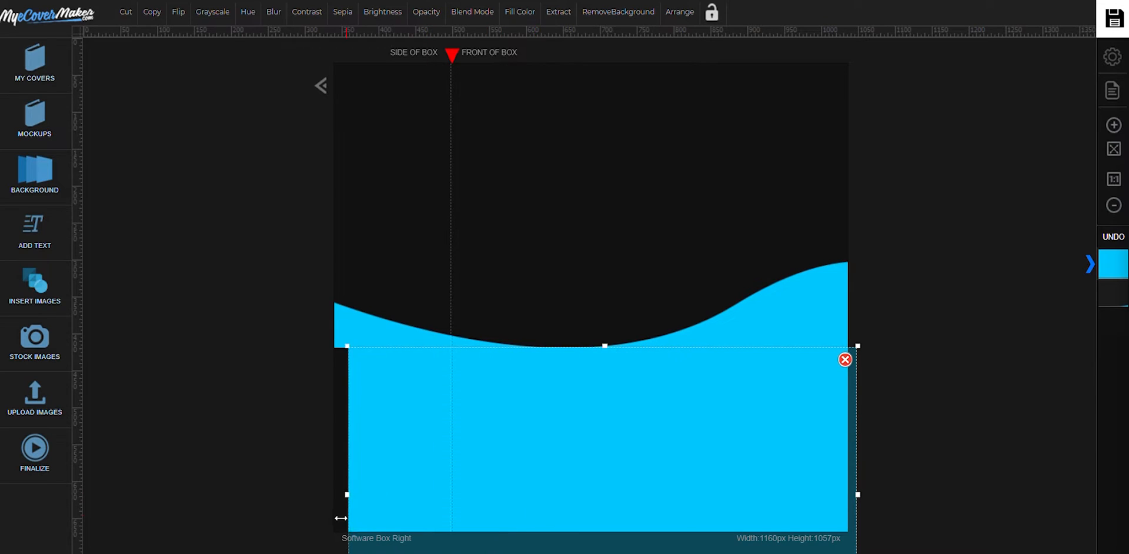
{"action": "left_click", "coordinate": [220, 281]}
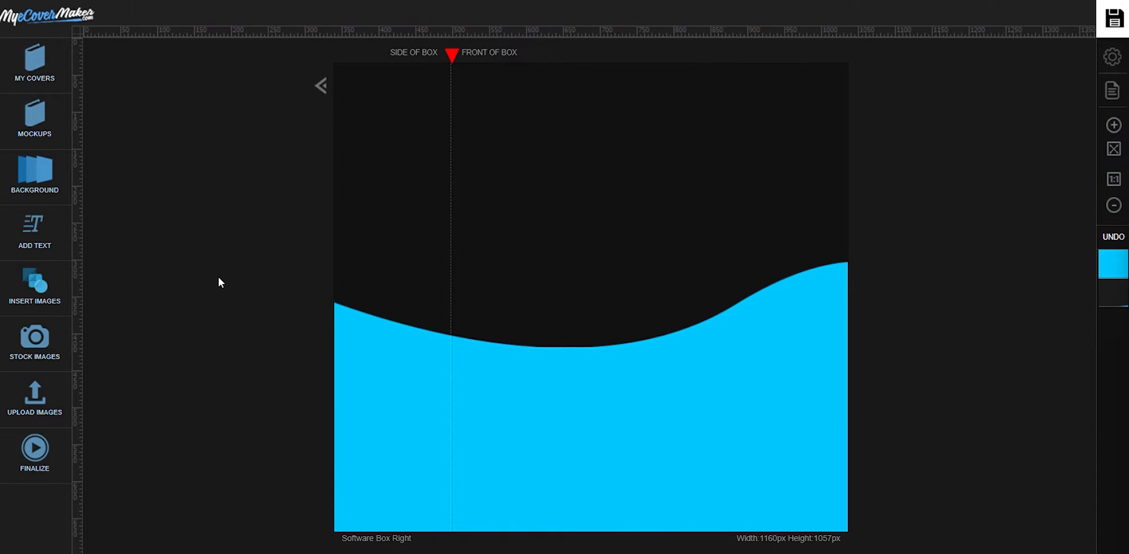
{"action": "left_click", "coordinate": [590, 432]}
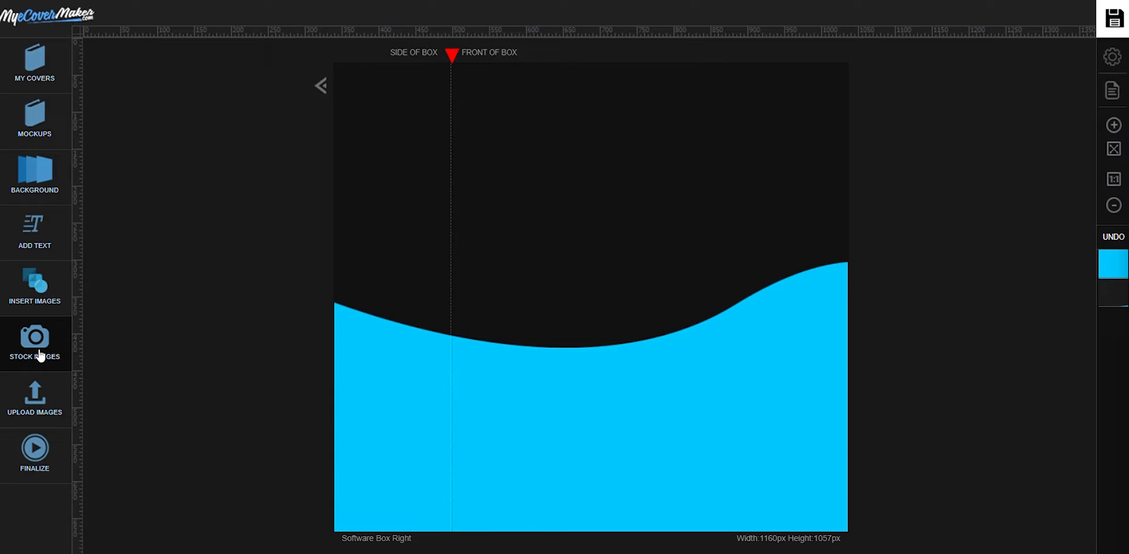
Step: Search stock photos for GRIDS and add the white hexagon pattern image
{"action": "left_click", "coordinate": [35, 344]}
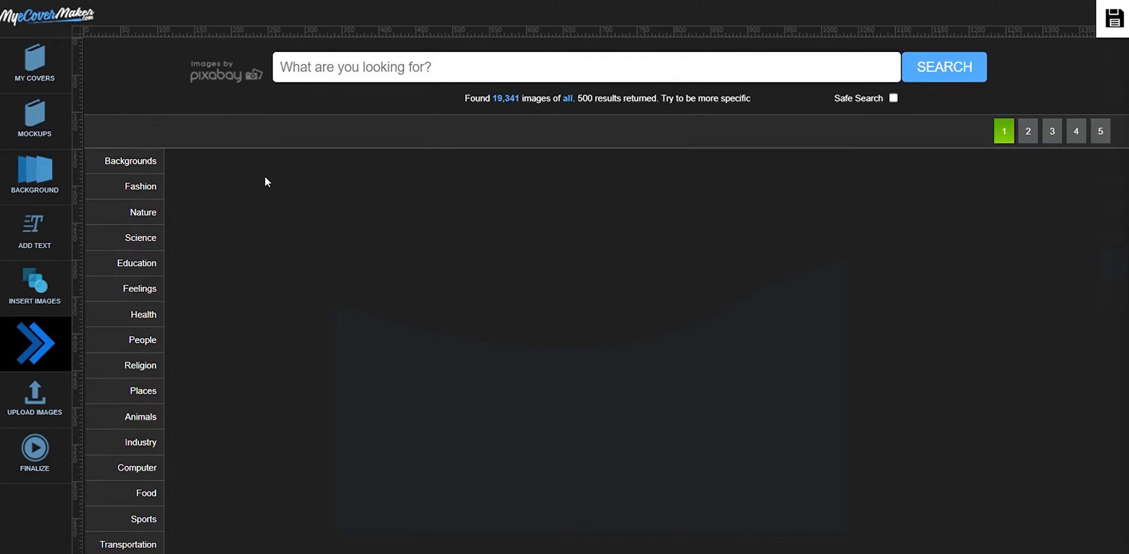
{"action": "type", "text": "GRIDS"}
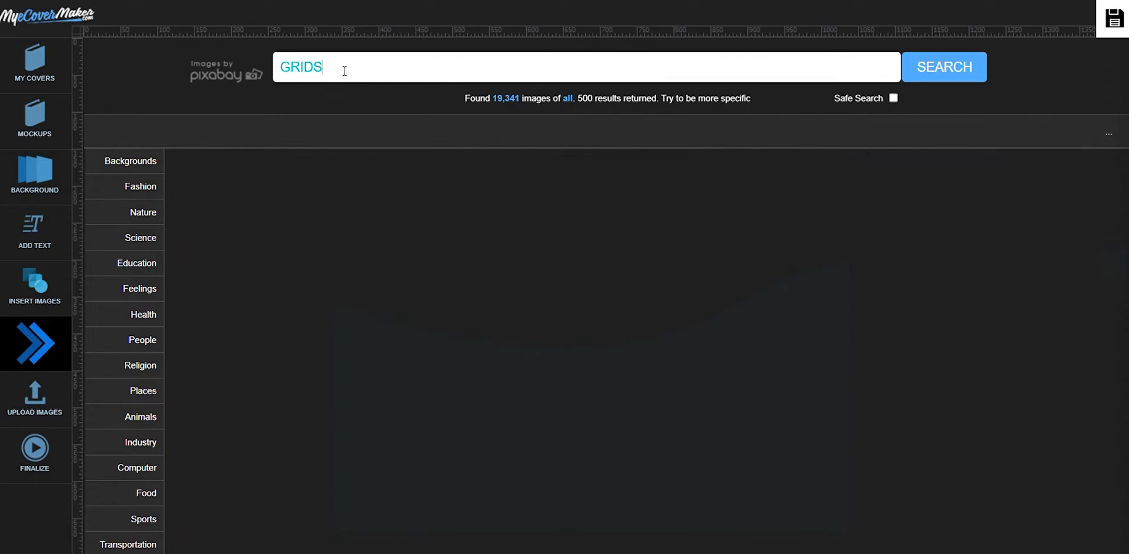
{"action": "left_click", "coordinate": [943, 66]}
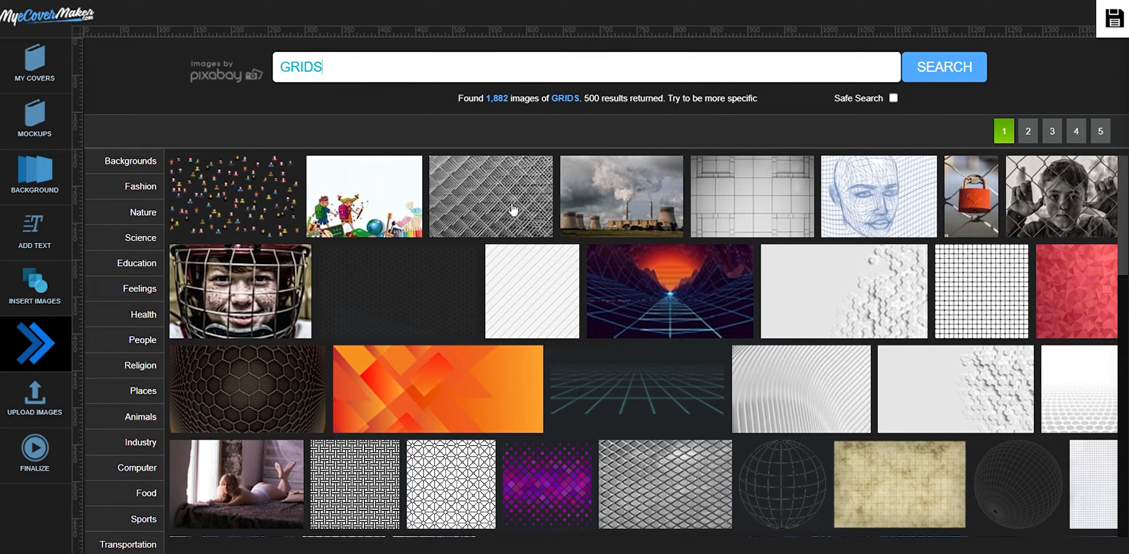
{"action": "mouse_move", "coordinate": [857, 300]}
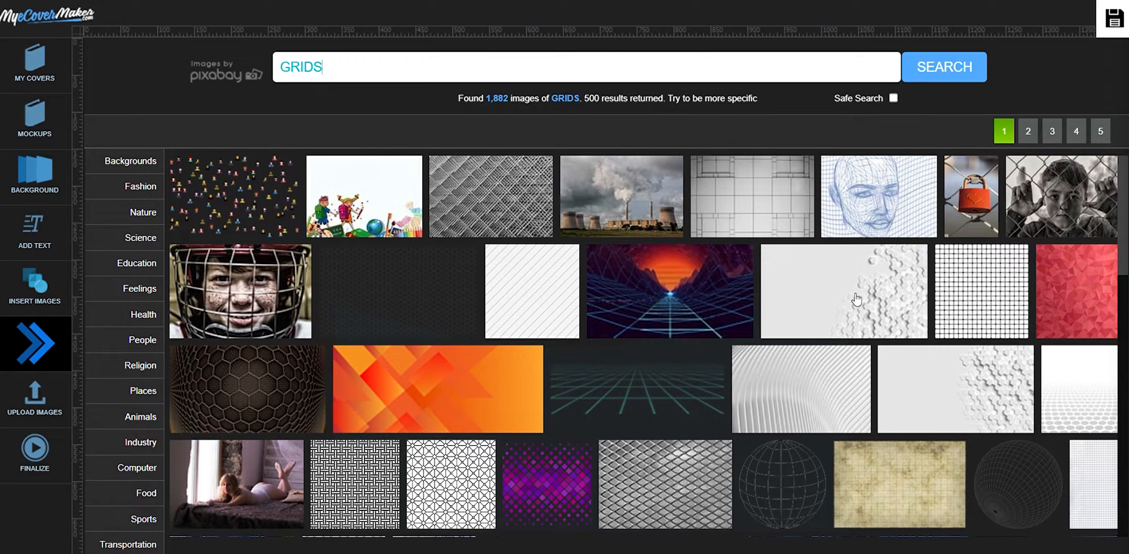
{"action": "left_click", "coordinate": [844, 290]}
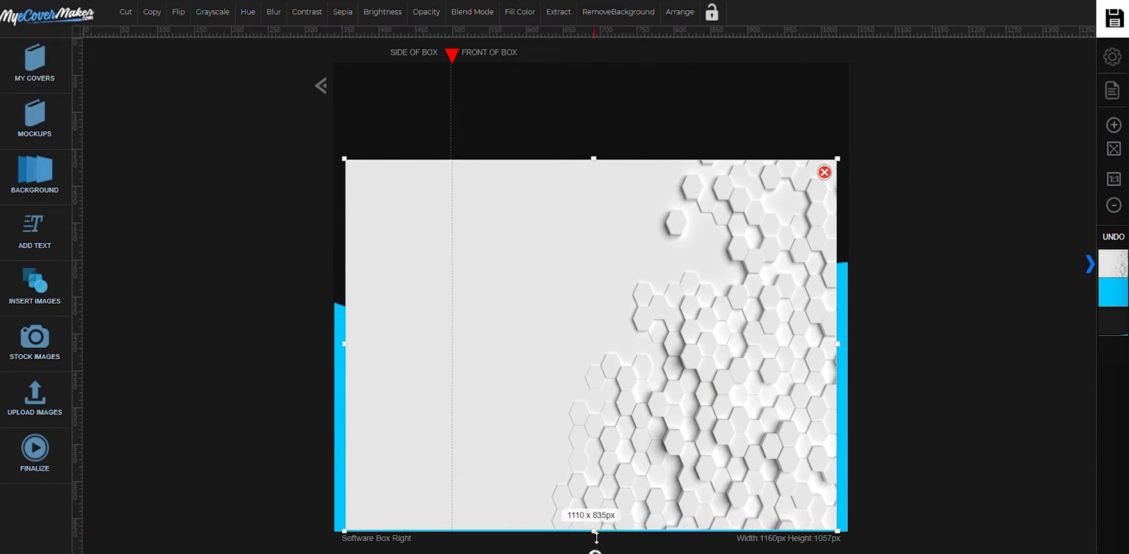
Step: Stretch the hexagon image outward so it fills the whole cover canvas
{"action": "left_click_drag", "start_coordinate": [838, 344], "coordinate": [854, 344]}
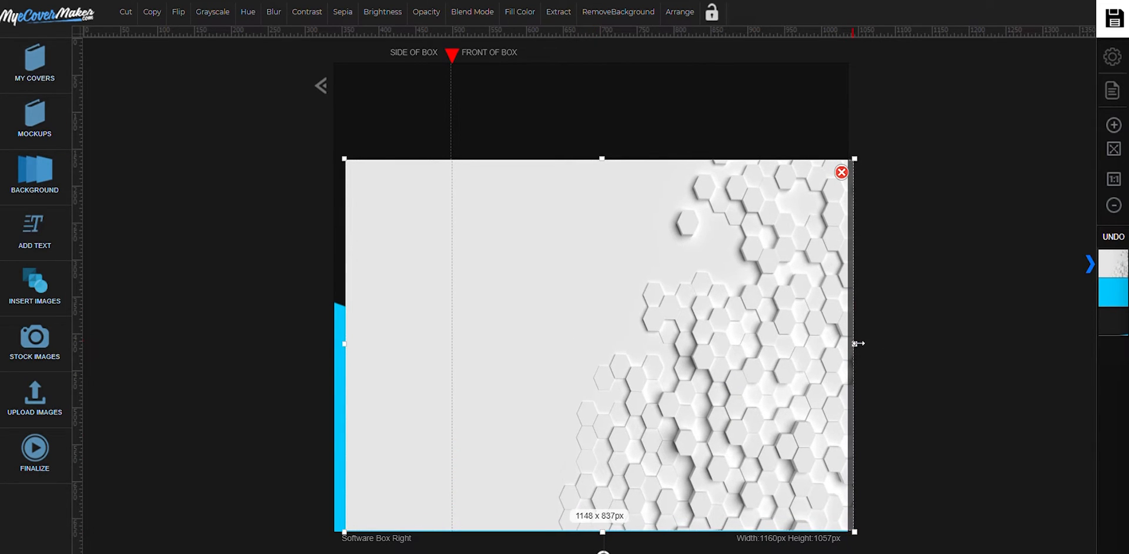
{"action": "left_click_drag", "start_coordinate": [343, 343], "coordinate": [231, 354]}
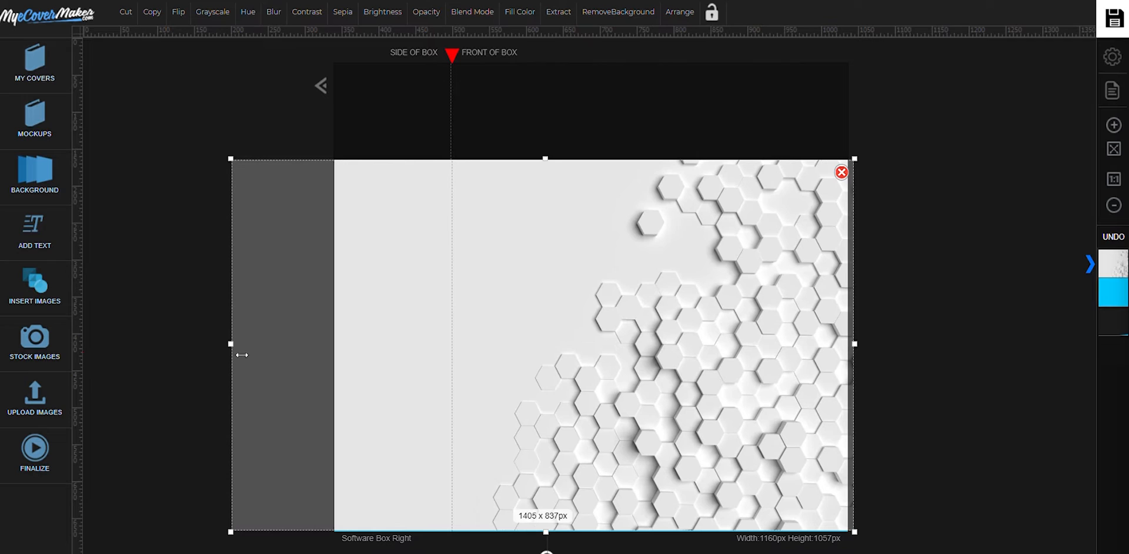
{"action": "left_click_drag", "start_coordinate": [544, 158], "coordinate": [545, 57]}
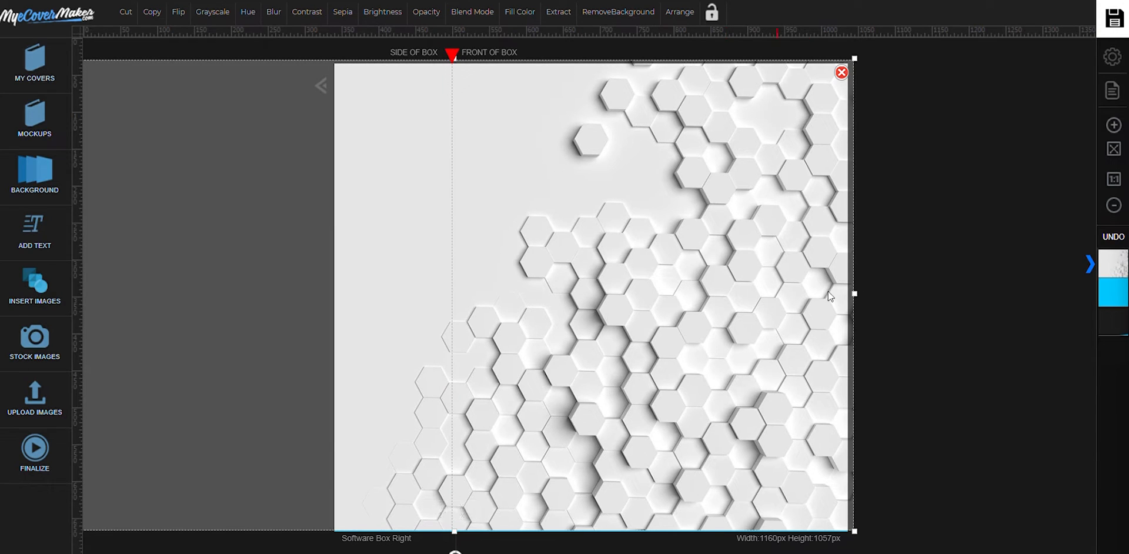
Step: Try Overlay and Color Dodge on the hexagon texture, then settle on Multiply blend mode
{"action": "left_click", "coordinate": [471, 12]}
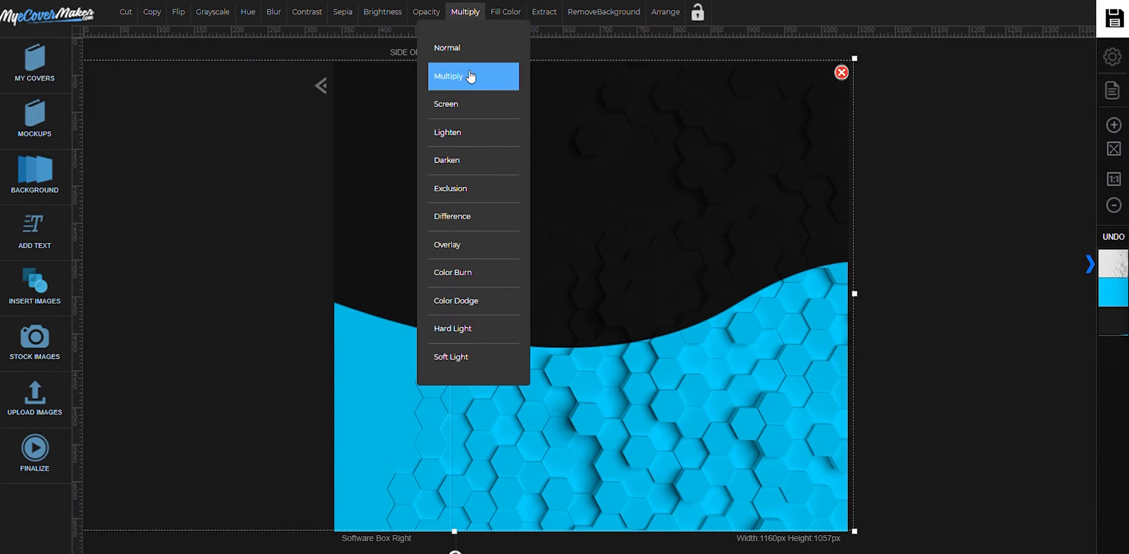
{"action": "left_click", "coordinate": [447, 245]}
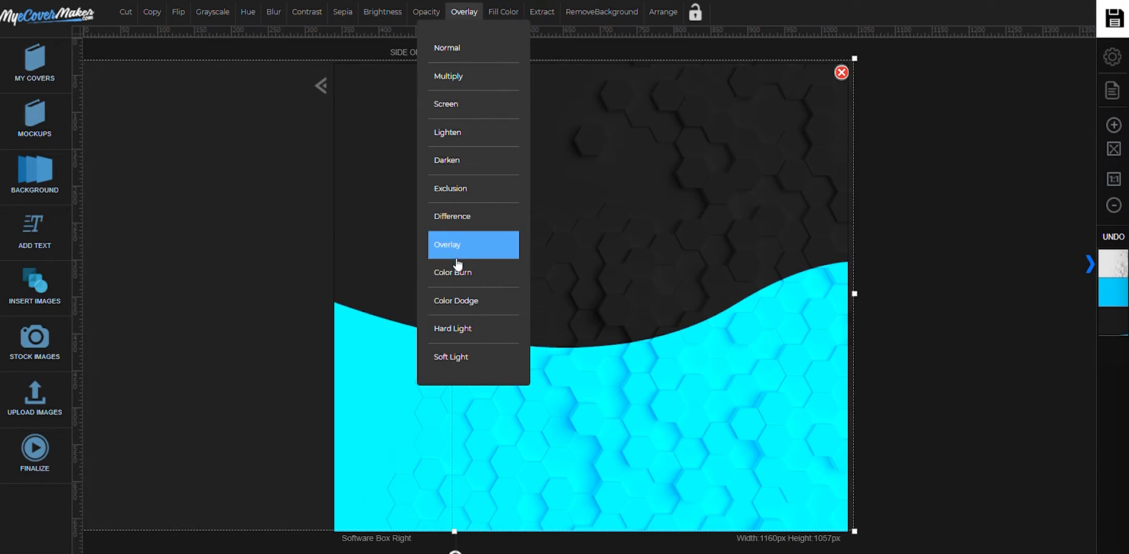
{"action": "left_click", "coordinate": [455, 300]}
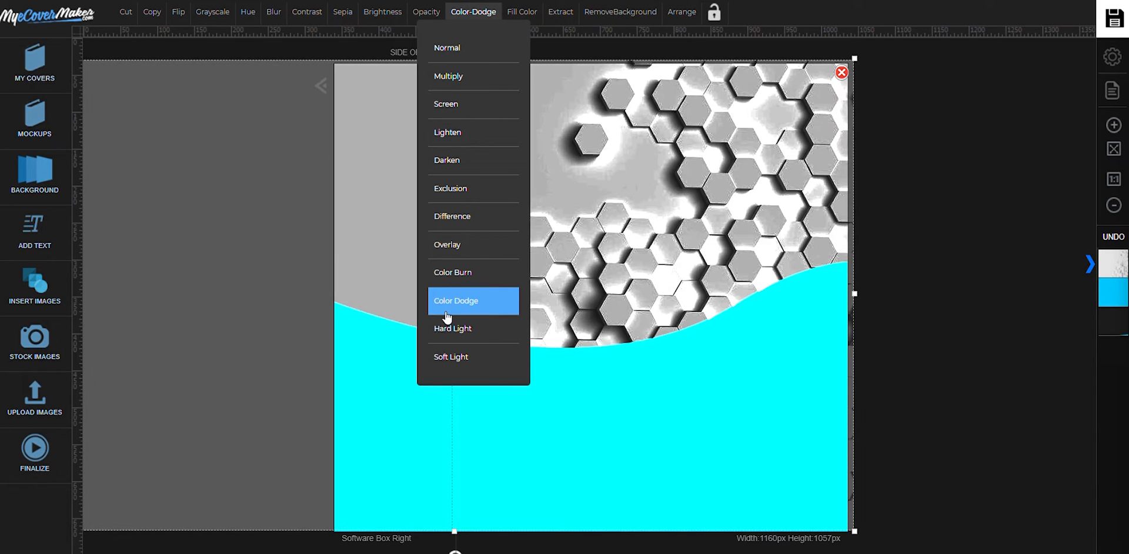
{"action": "left_click", "coordinate": [448, 76]}
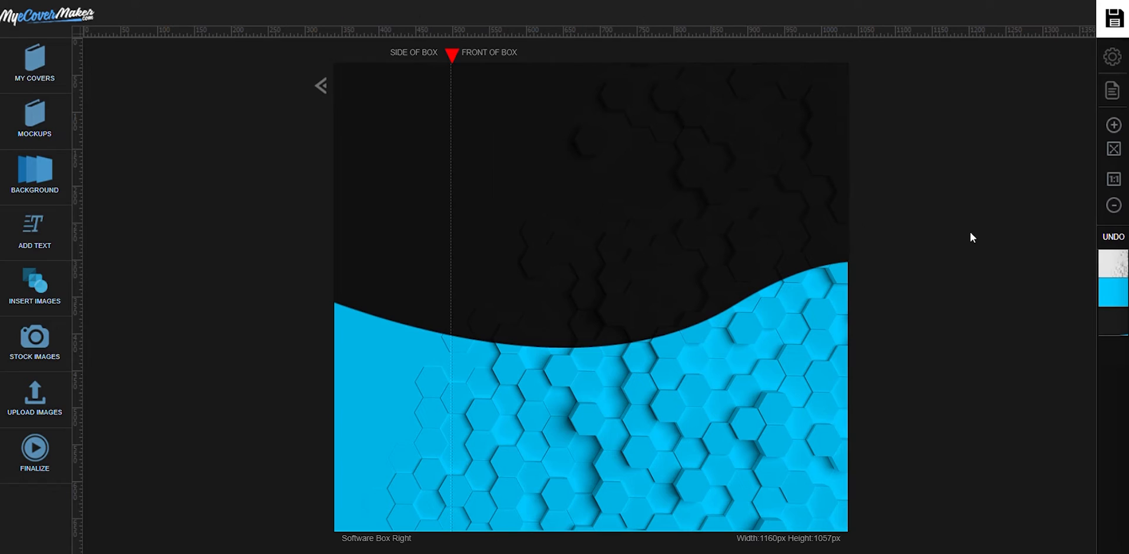
Step: Add a heading text box reading GRAPHICS BUNDLE
{"action": "left_click", "coordinate": [34, 231]}
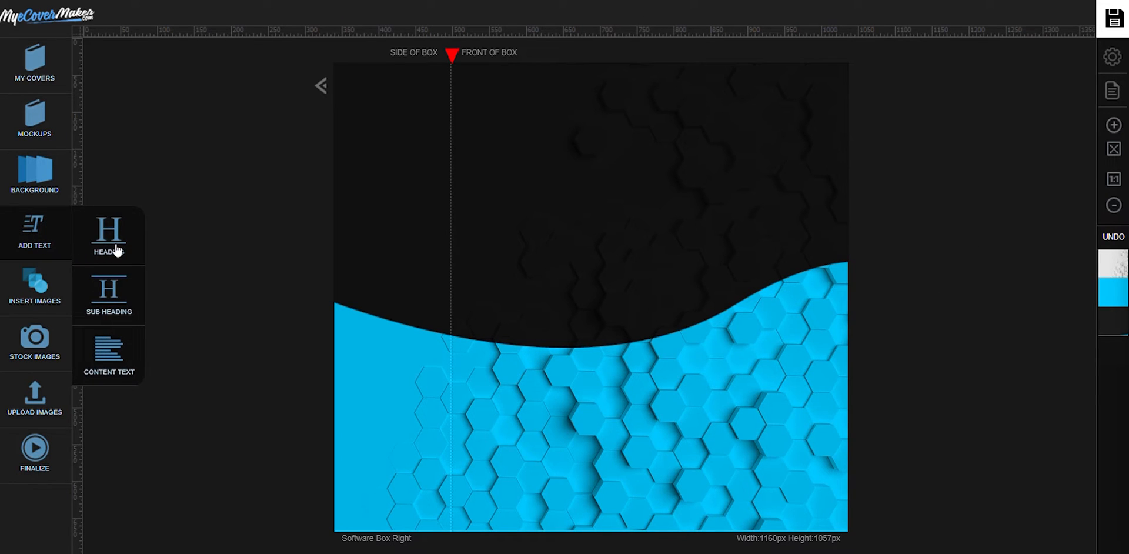
{"action": "left_click", "coordinate": [109, 237]}
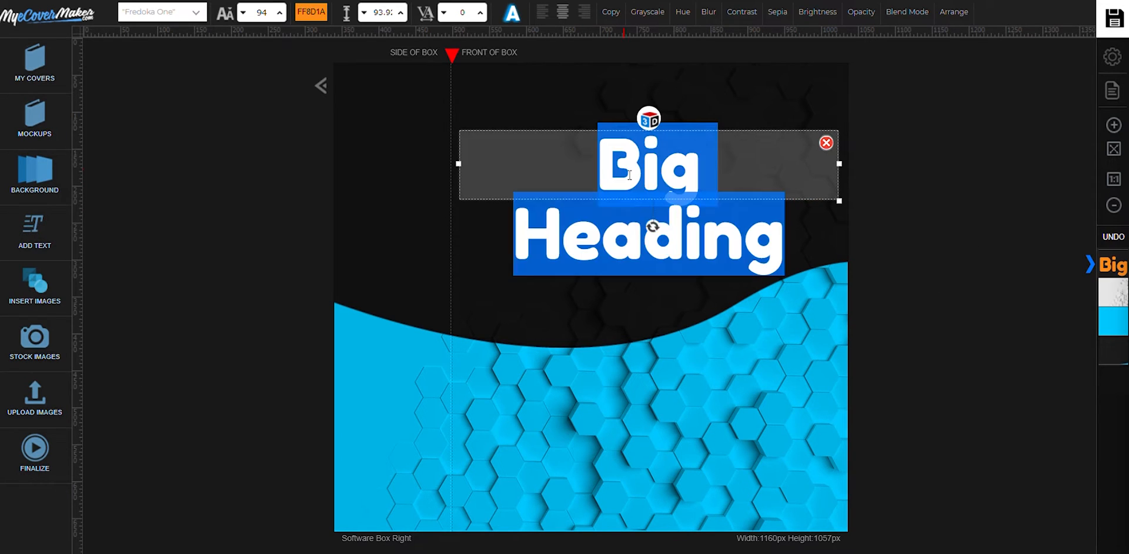
{"action": "type", "text": "GRAPHICS"}
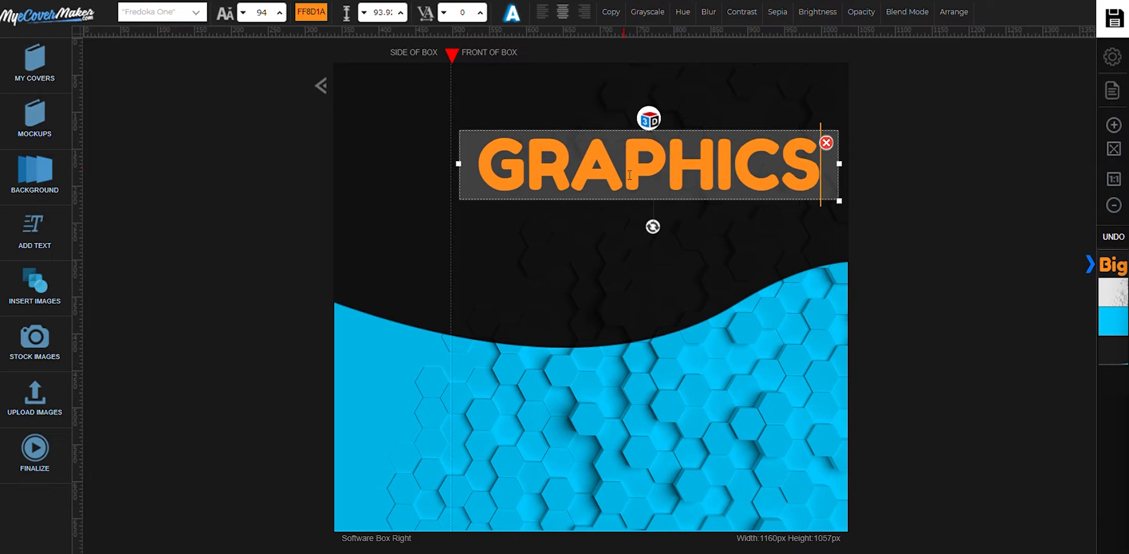
{"action": "type", "text": "BUNDLE"}
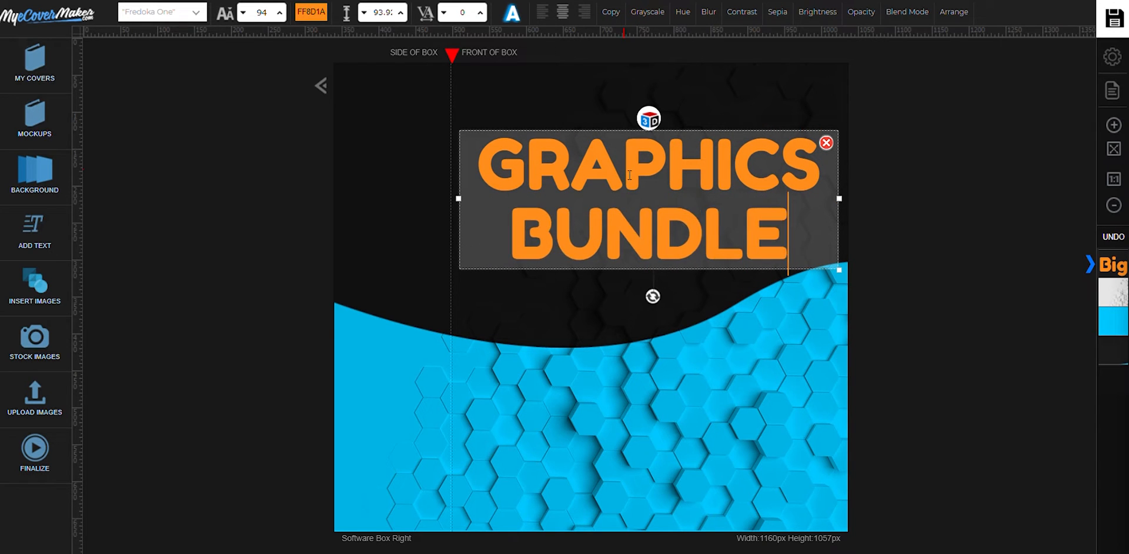
Step: Switch the title to the Anton font and pick it up to enlarge it
{"action": "left_click", "coordinate": [158, 12]}
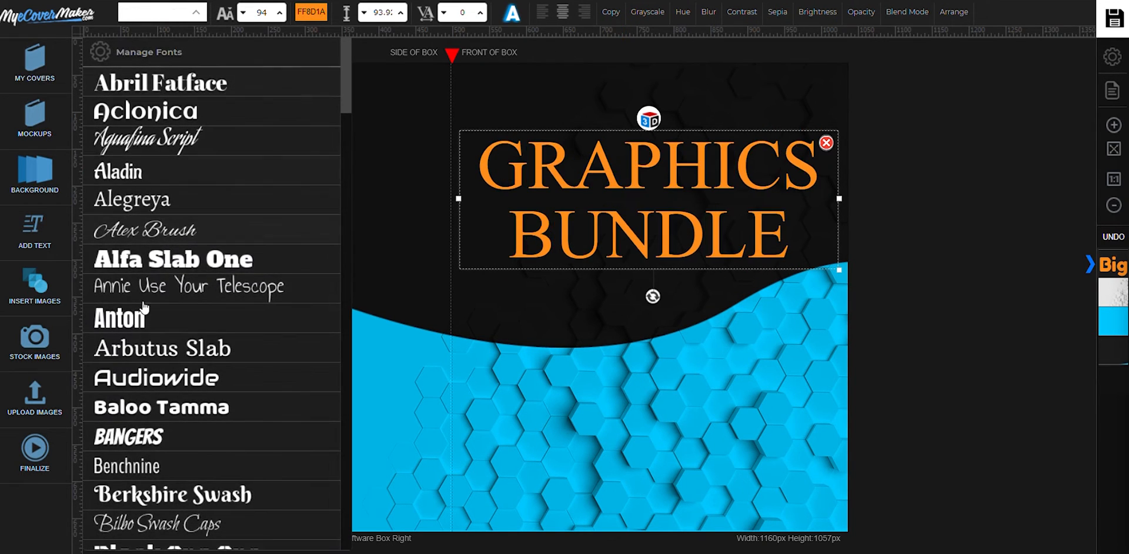
{"action": "left_click", "coordinate": [311, 12]}
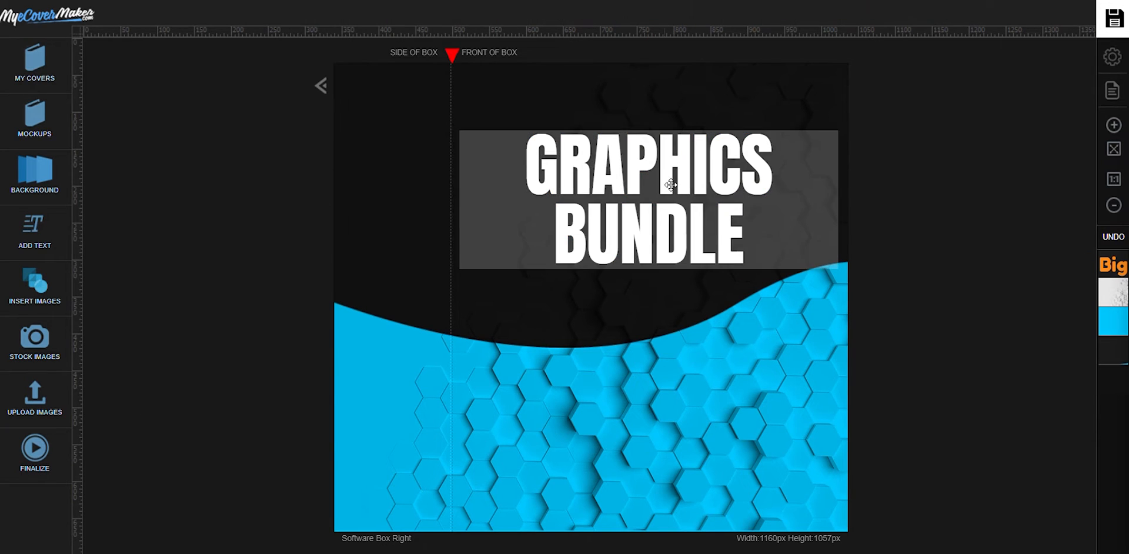
{"action": "left_click", "coordinate": [647, 197]}
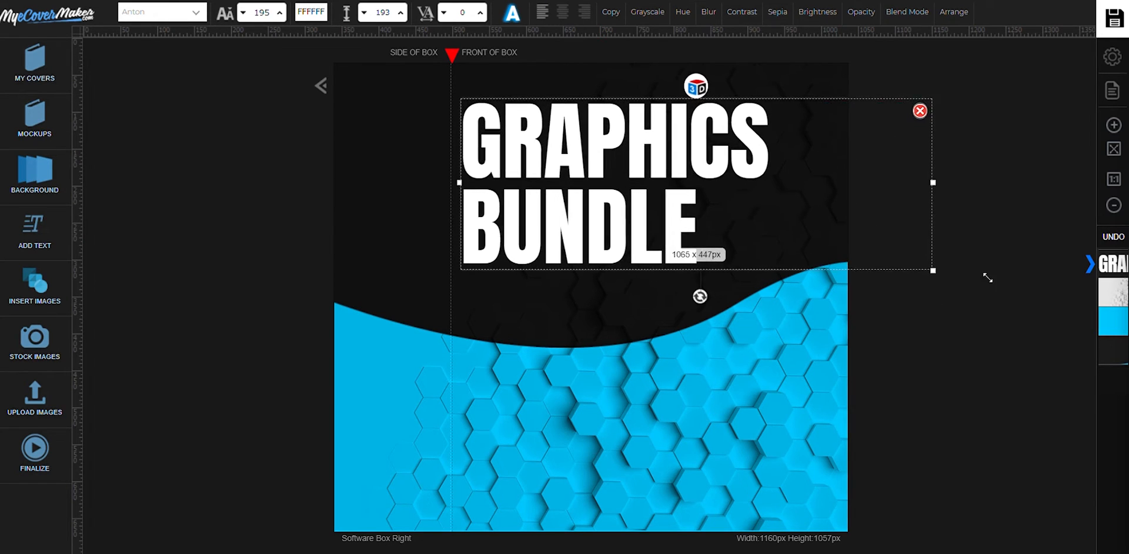
Step: Type the 1000+ feature lines, colour them FFFFFF and place the list on the blue area
{"action": "type", "text": "1000+ TEMPLATES"}
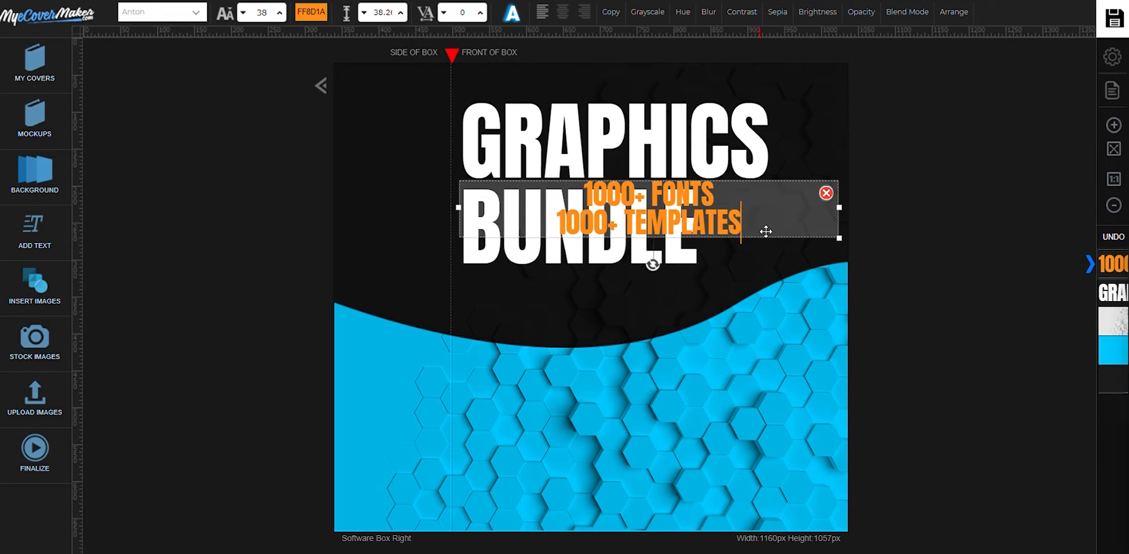
{"action": "type", "text": "1000+"}
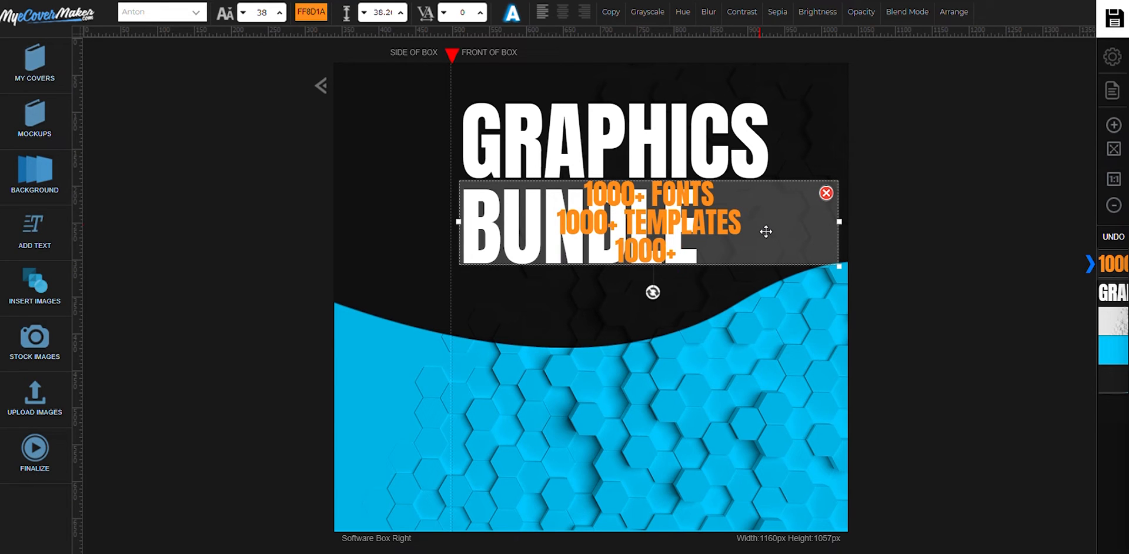
{"action": "left_click", "coordinate": [310, 11]}
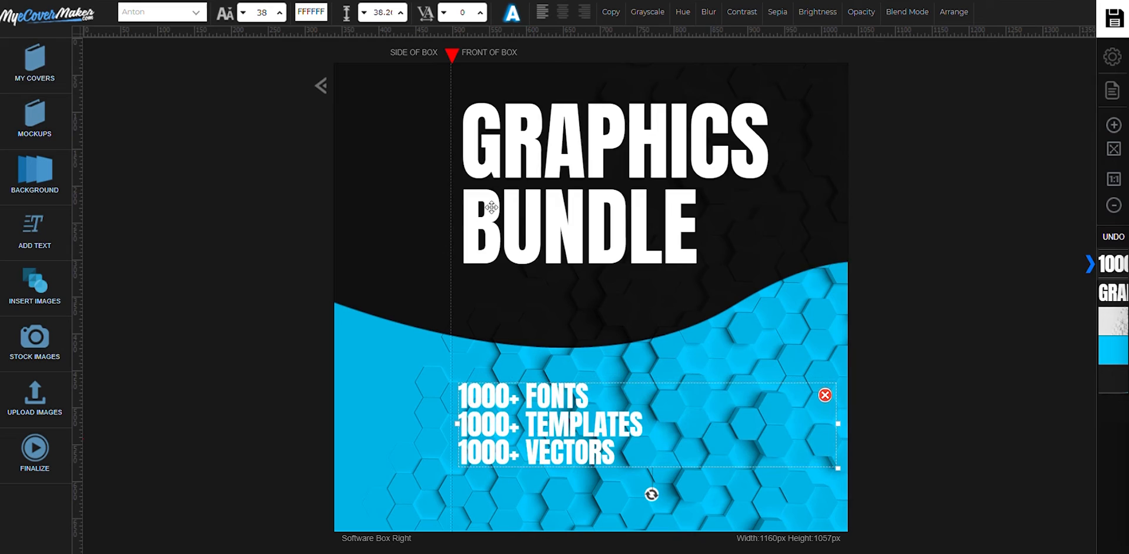
Step: Add a dark text shadow to the feature list with small Offset X and Y values
{"action": "left_click", "coordinate": [510, 11]}
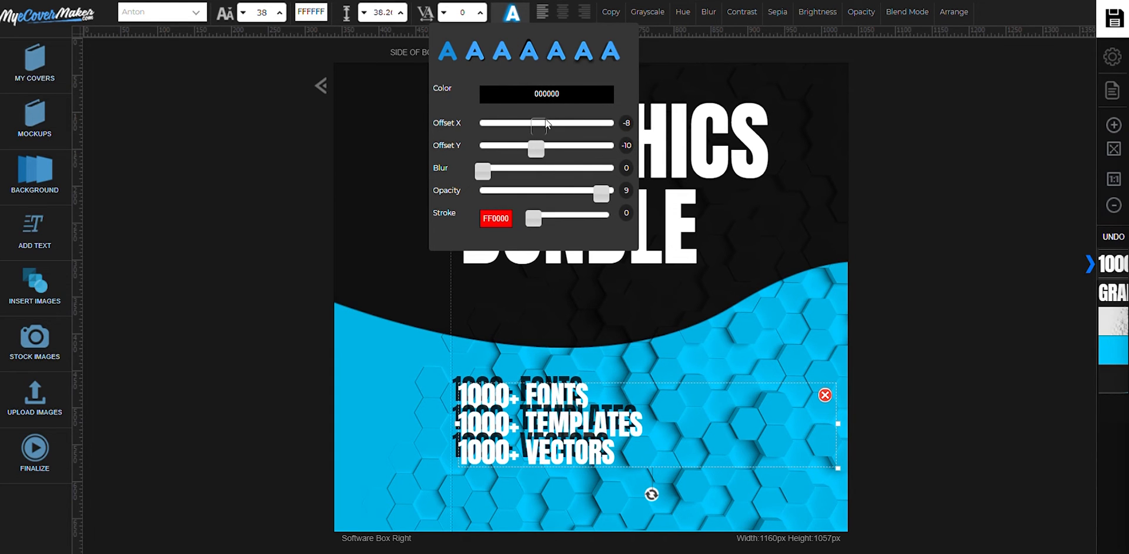
{"action": "left_click_drag", "start_coordinate": [535, 148], "coordinate": [554, 148]}
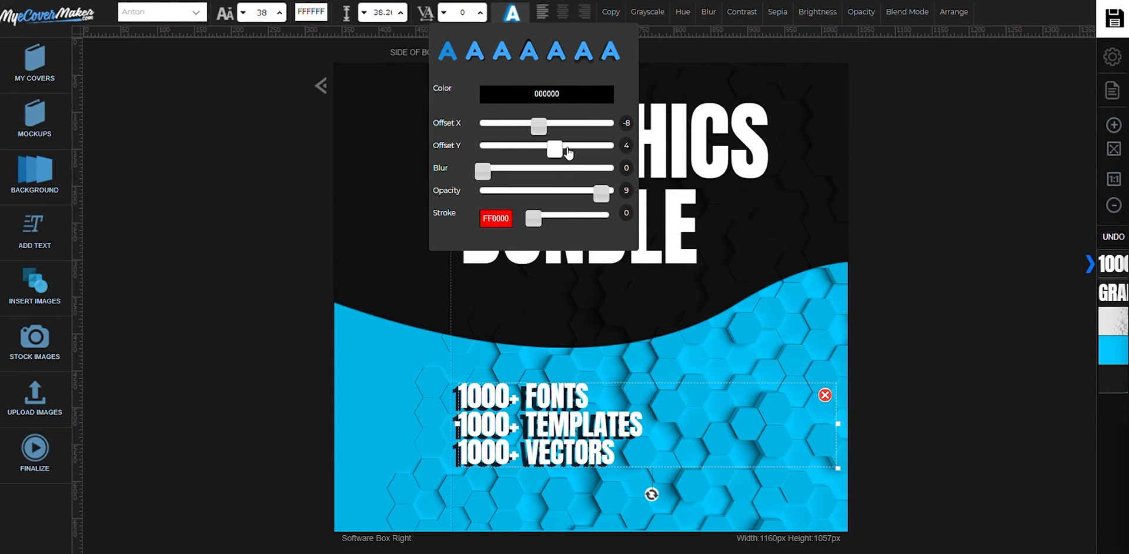
{"action": "left_click_drag", "start_coordinate": [536, 125], "coordinate": [544, 124]}
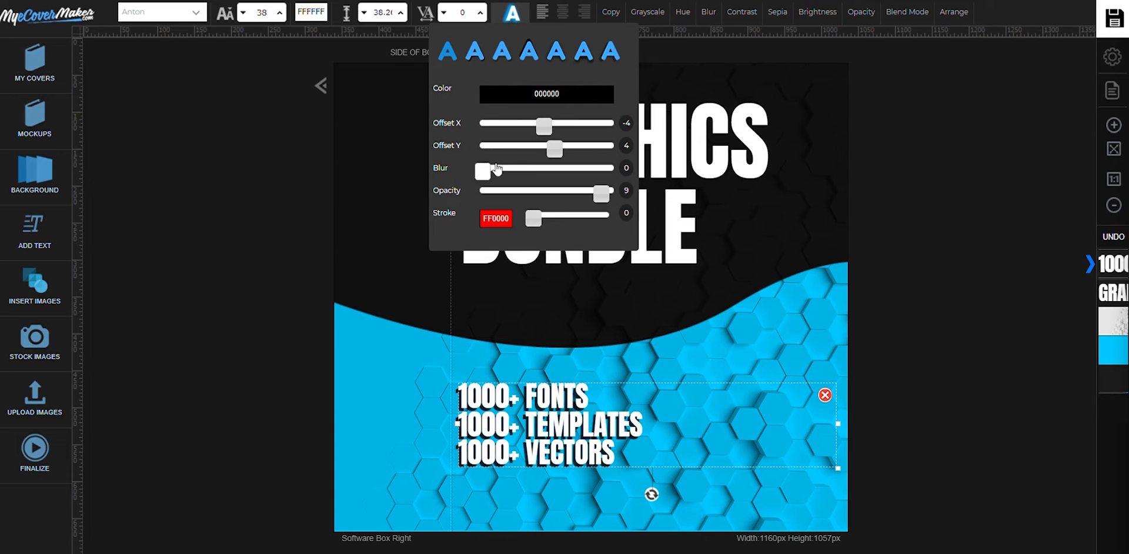
{"action": "left_click", "coordinate": [34, 231]}
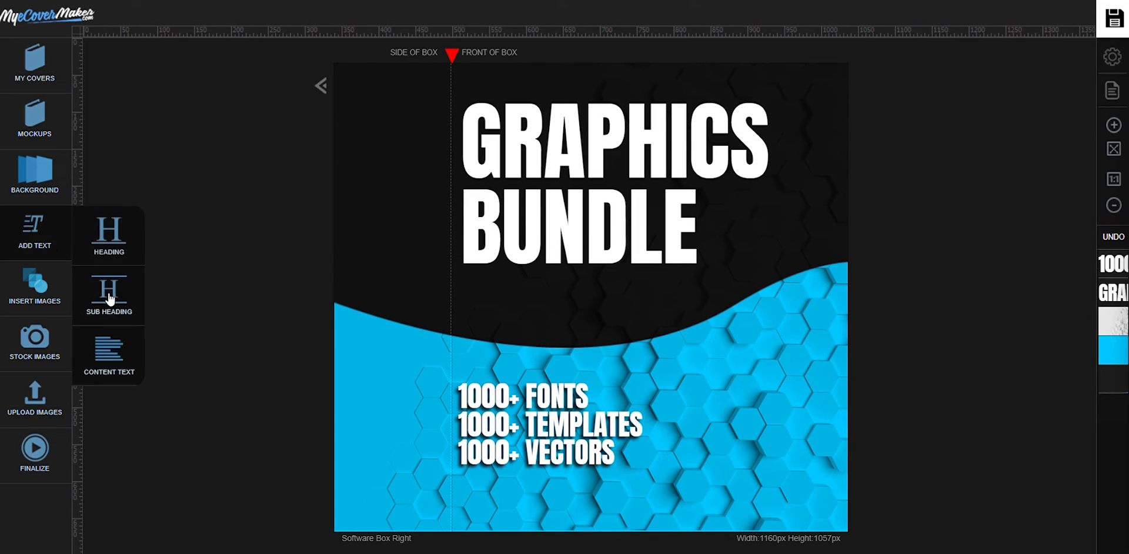
Step: Add an AND MANY MORE! sub heading beneath the list and give it a drop shadow
{"action": "left_click", "coordinate": [108, 295]}
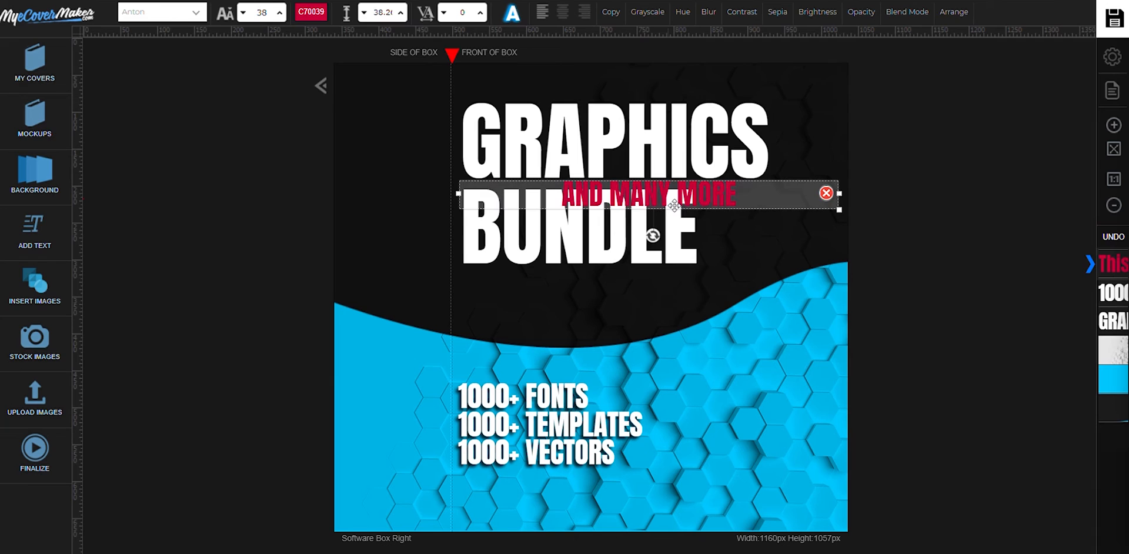
{"action": "left_click_drag", "start_coordinate": [646, 193], "coordinate": [547, 489]}
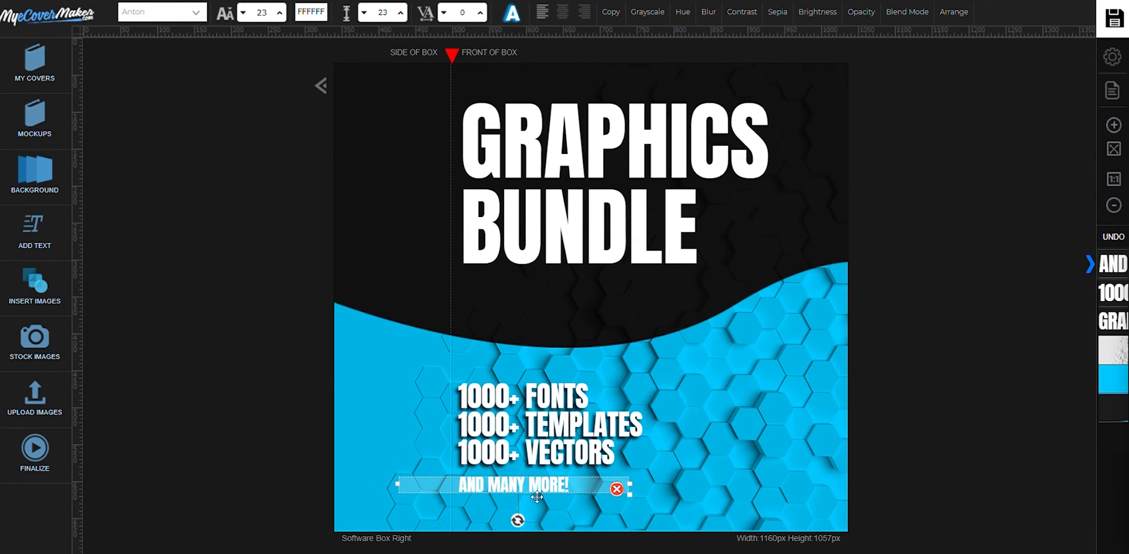
{"action": "left_click", "coordinate": [511, 12]}
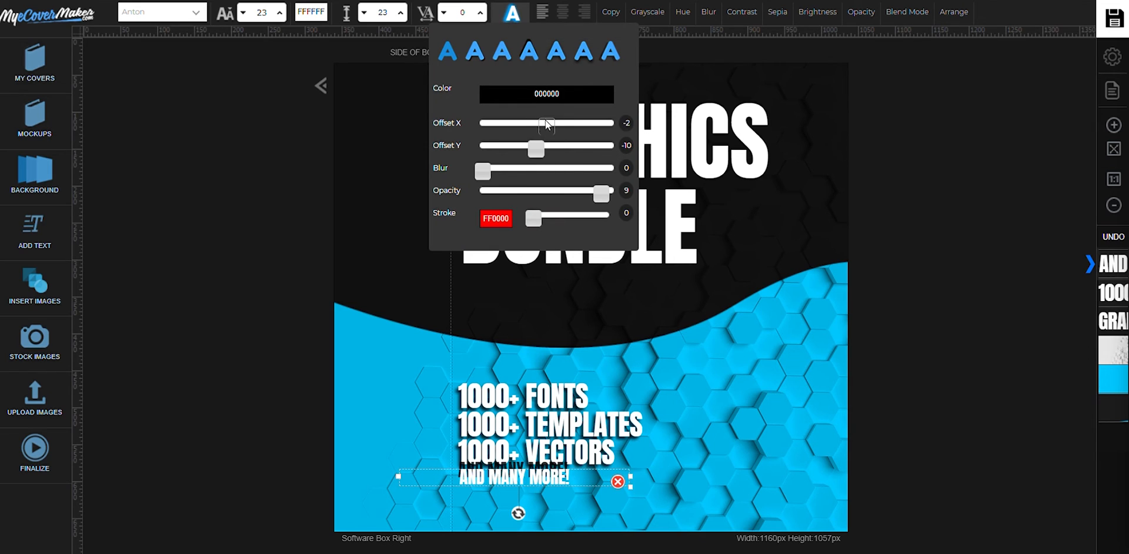
{"action": "left_click_drag", "start_coordinate": [545, 124], "coordinate": [543, 124]}
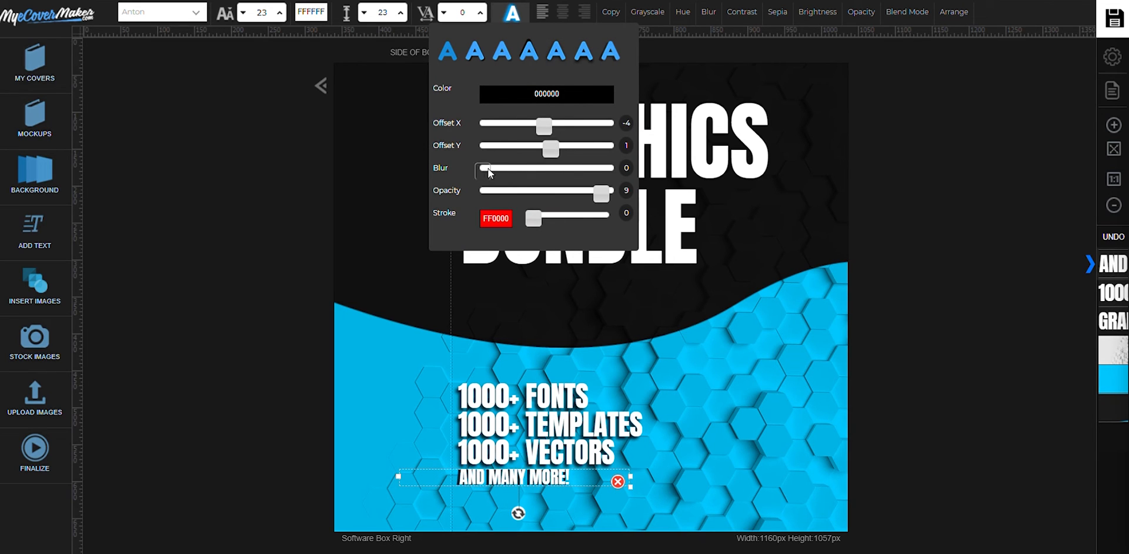
{"action": "left_click", "coordinate": [287, 251]}
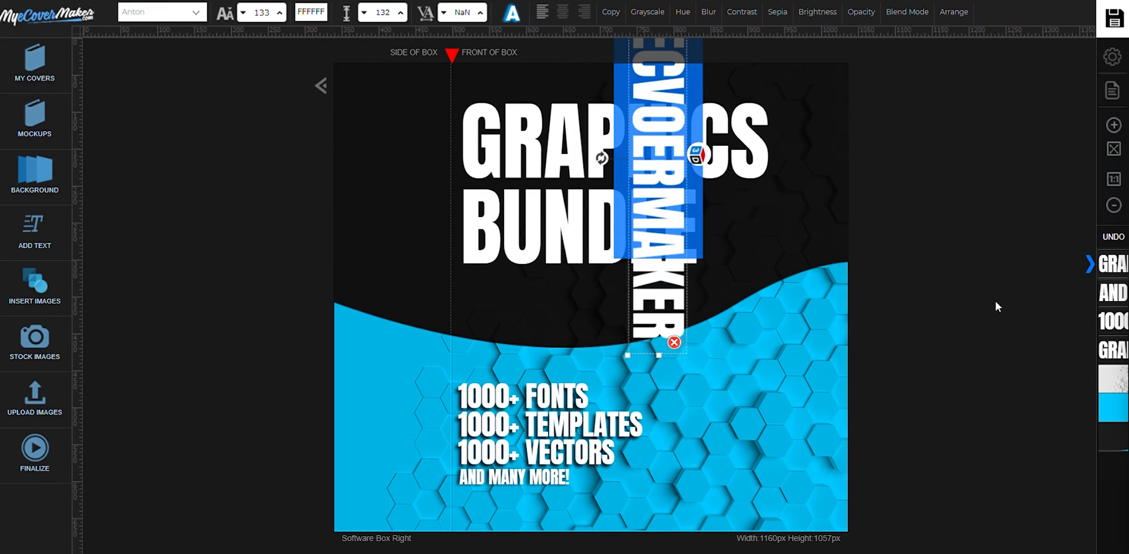
Step: Move the vertical brand name onto the box side panel and apply a text shadow
{"action": "left_click_drag", "start_coordinate": [653, 201], "coordinate": [390, 302]}
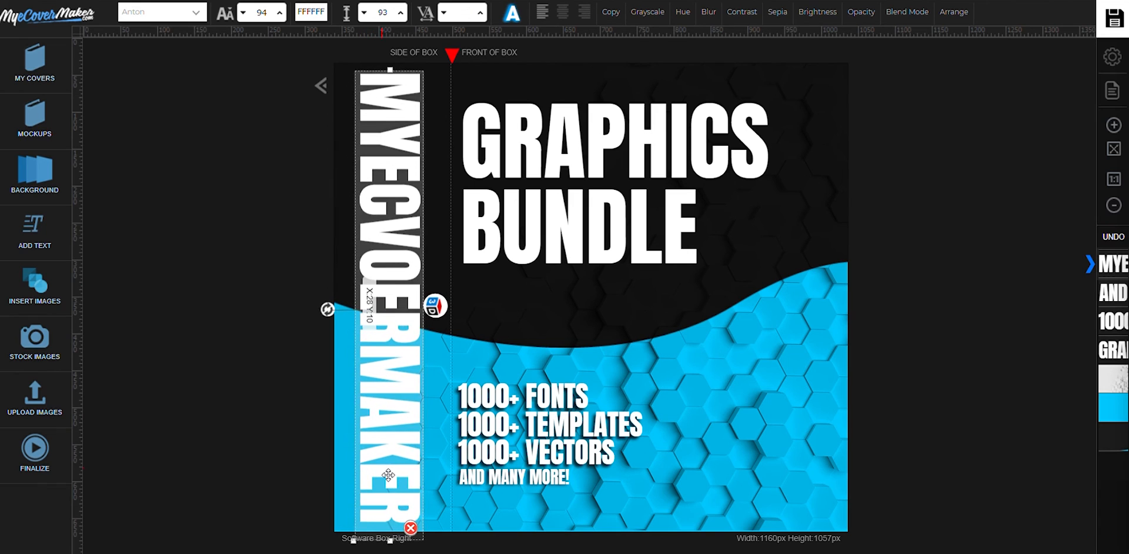
{"action": "left_click", "coordinate": [511, 12]}
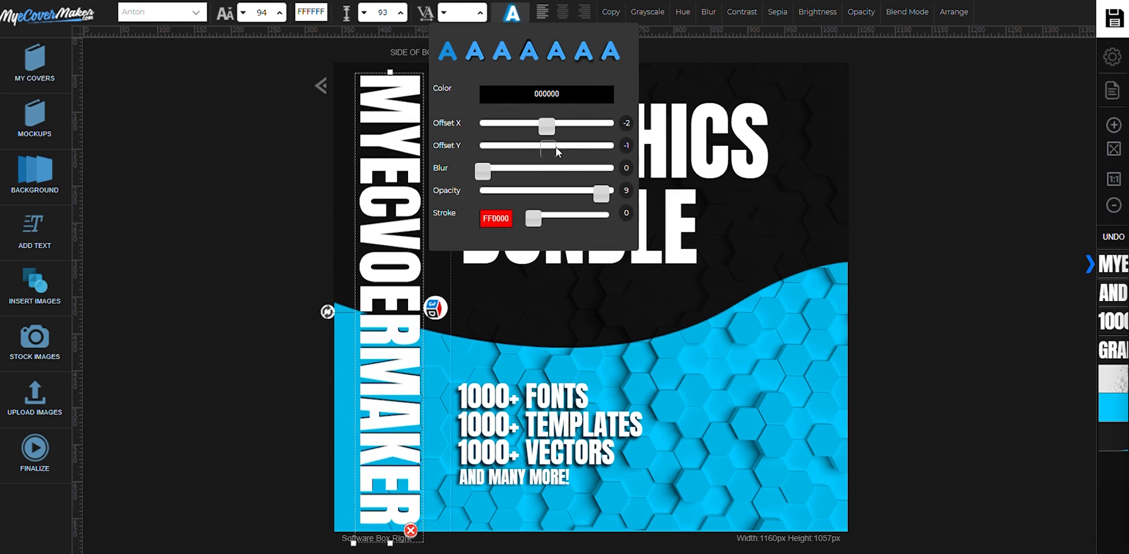
{"action": "left_click", "coordinate": [224, 182]}
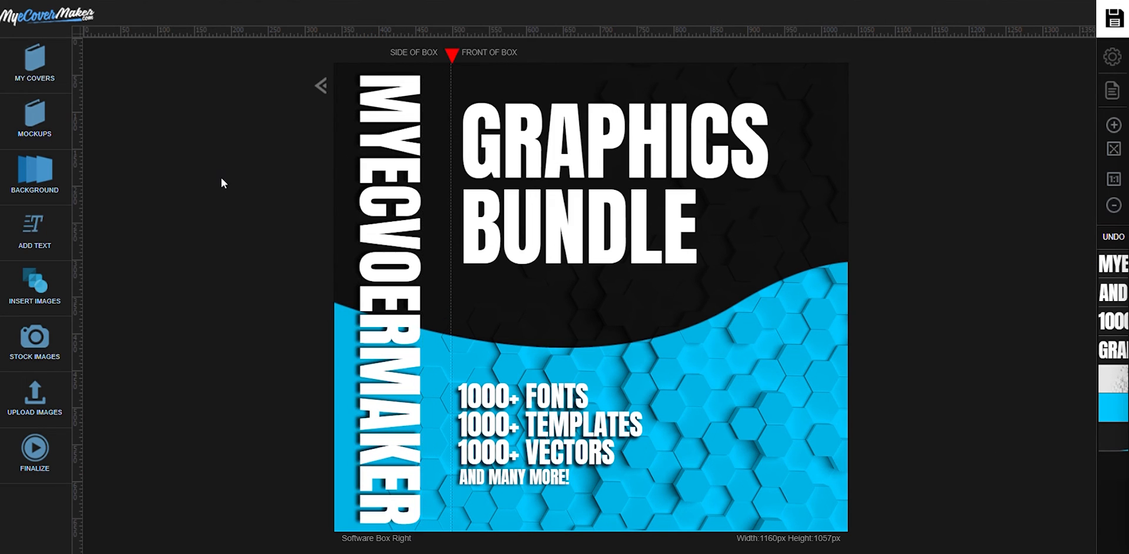
{"action": "left_click", "coordinate": [34, 233]}
{"action": "type", "text": "MYECOVE"}
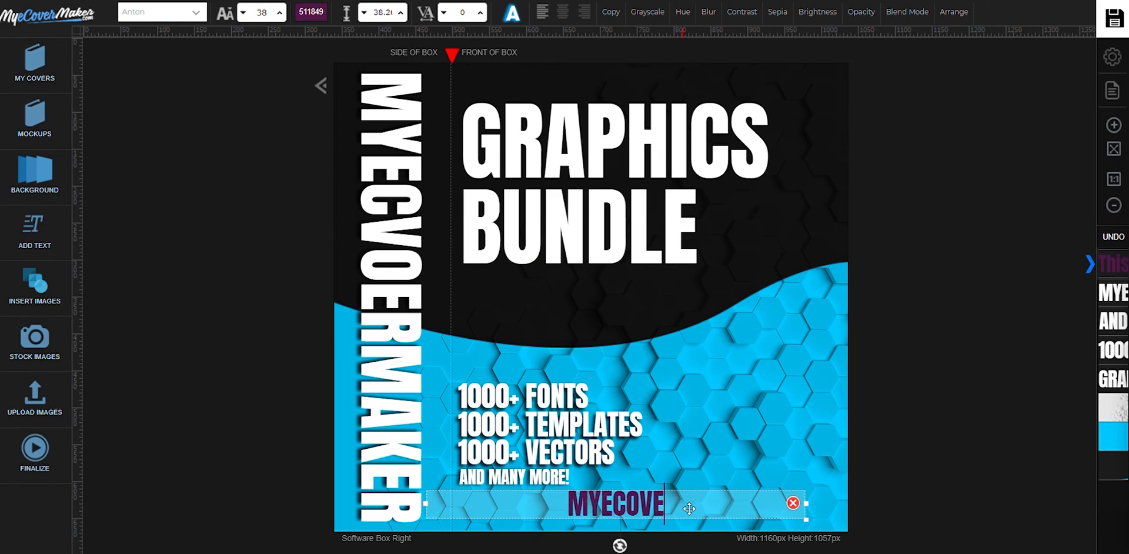
{"action": "left_click", "coordinate": [310, 11]}
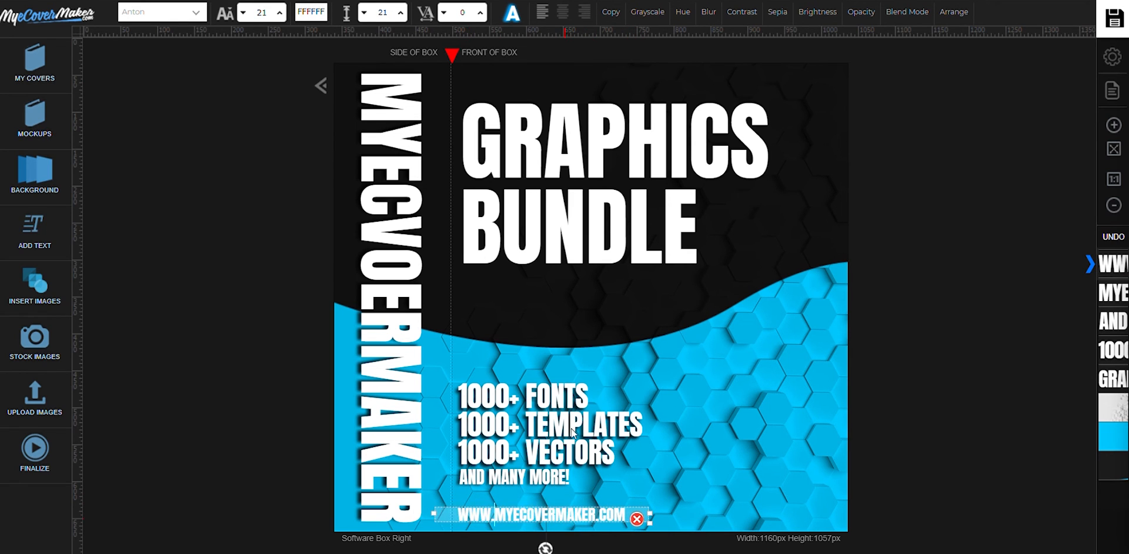
{"action": "left_click", "coordinate": [511, 11]}
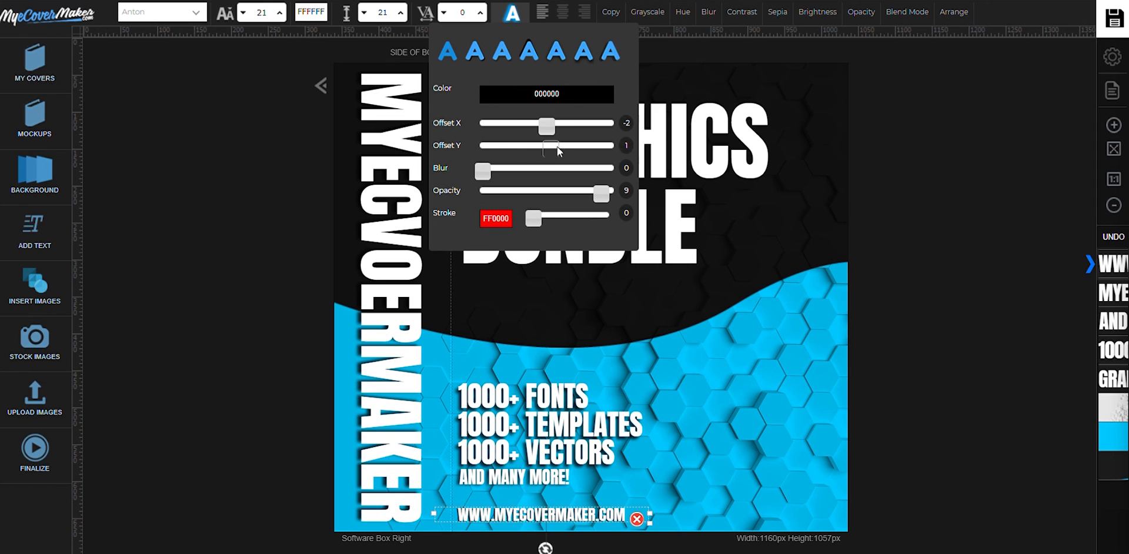